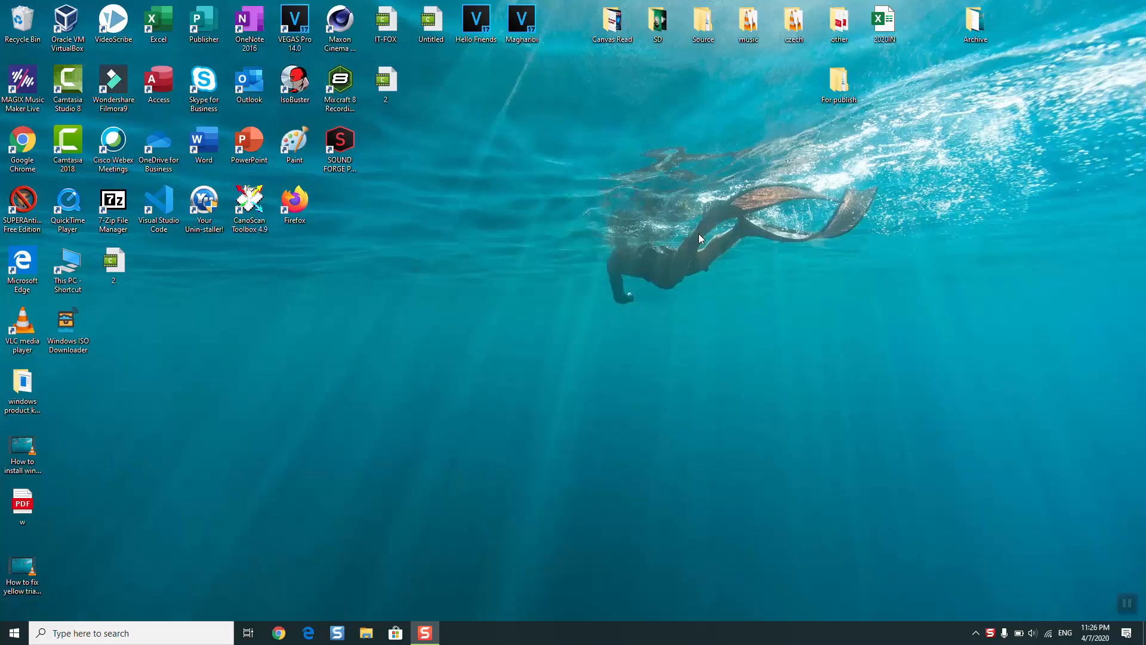
{"action": "mouse_move", "coordinate": [365, 398]}
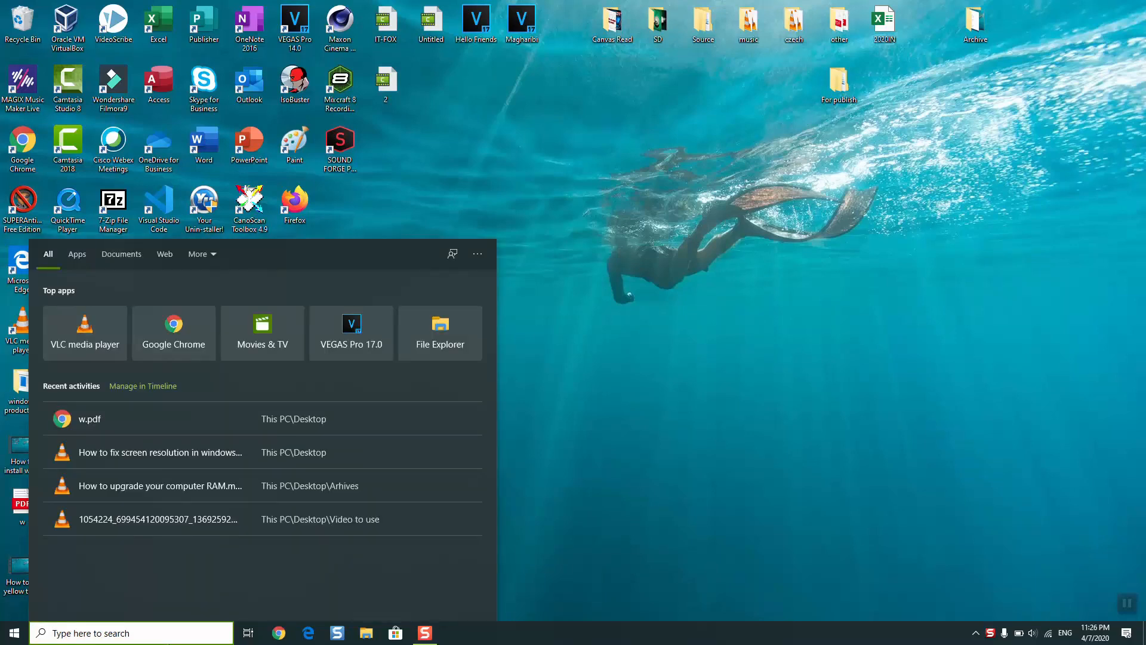
Step: Search Windows for 'co' to find and open Control Panel
{"action": "type", "text": "co"}
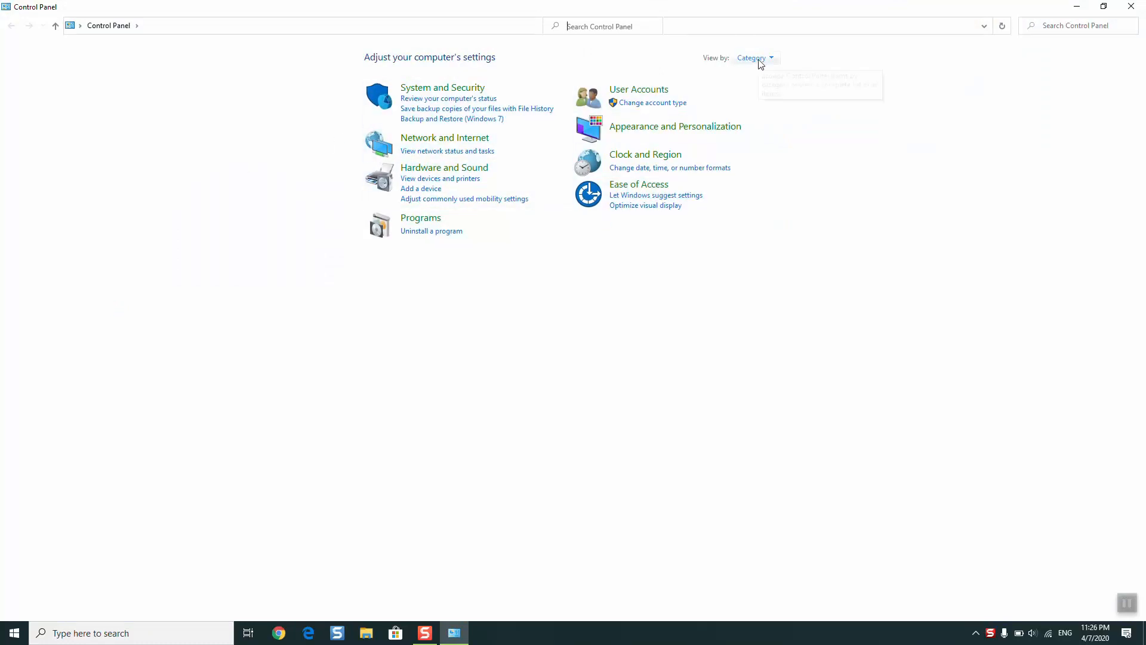
Step: Check the View by options, then go to Network and Internet > Network and Sharing Center
{"action": "left_click", "coordinate": [755, 58]}
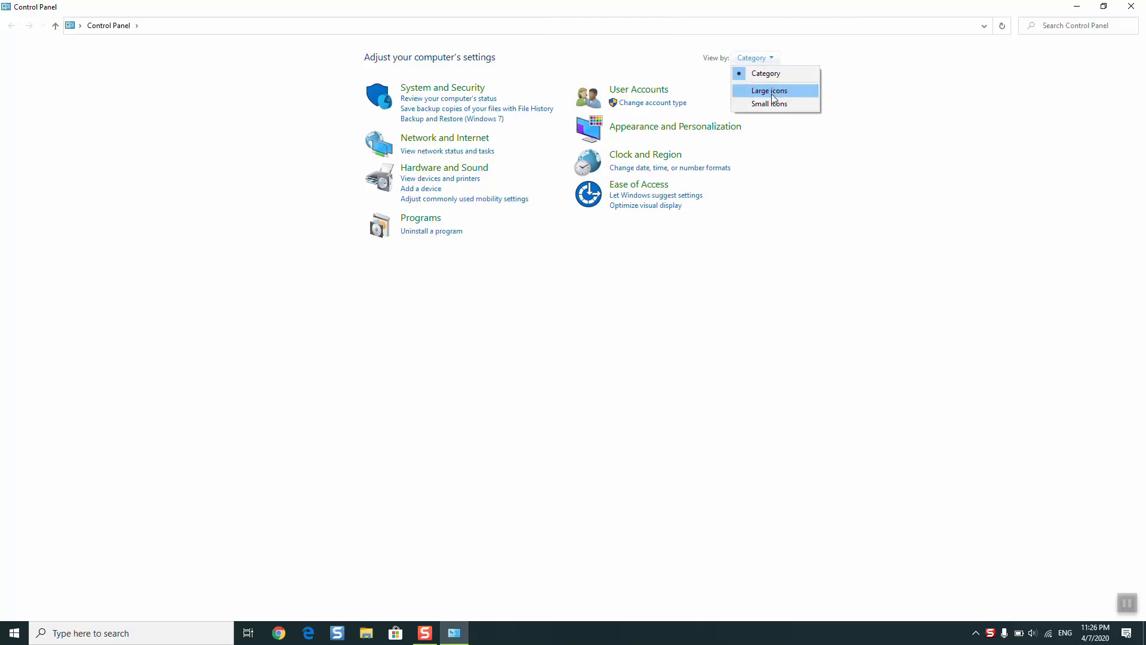
{"action": "mouse_move", "coordinate": [453, 260]}
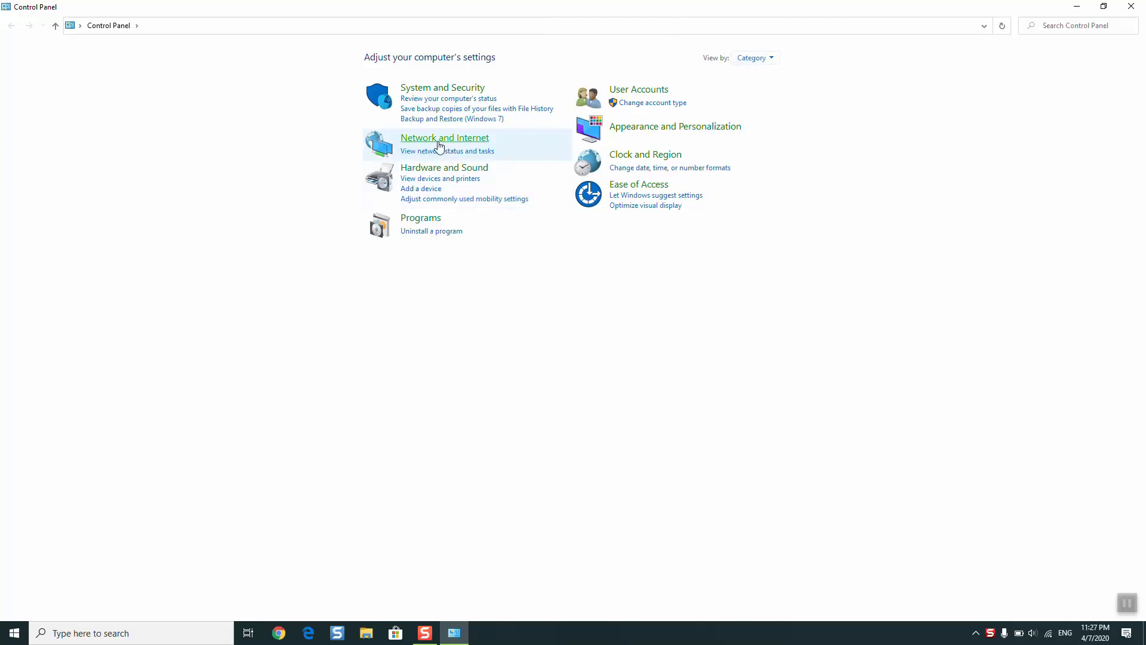
{"action": "left_click", "coordinate": [443, 137]}
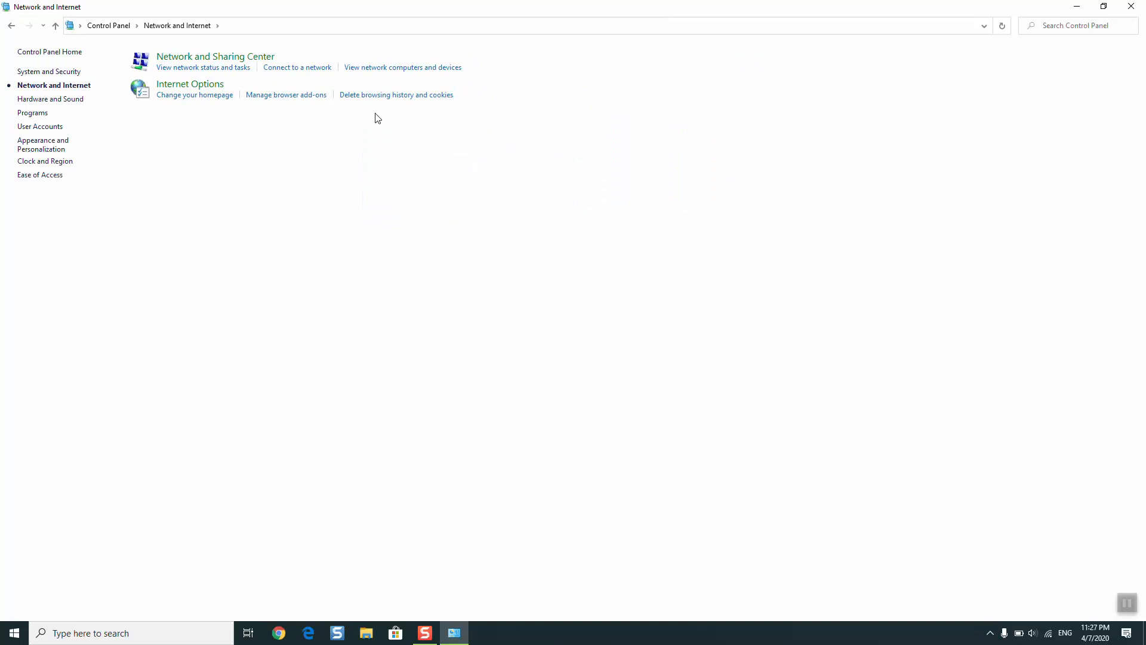
{"action": "mouse_move", "coordinate": [215, 56]}
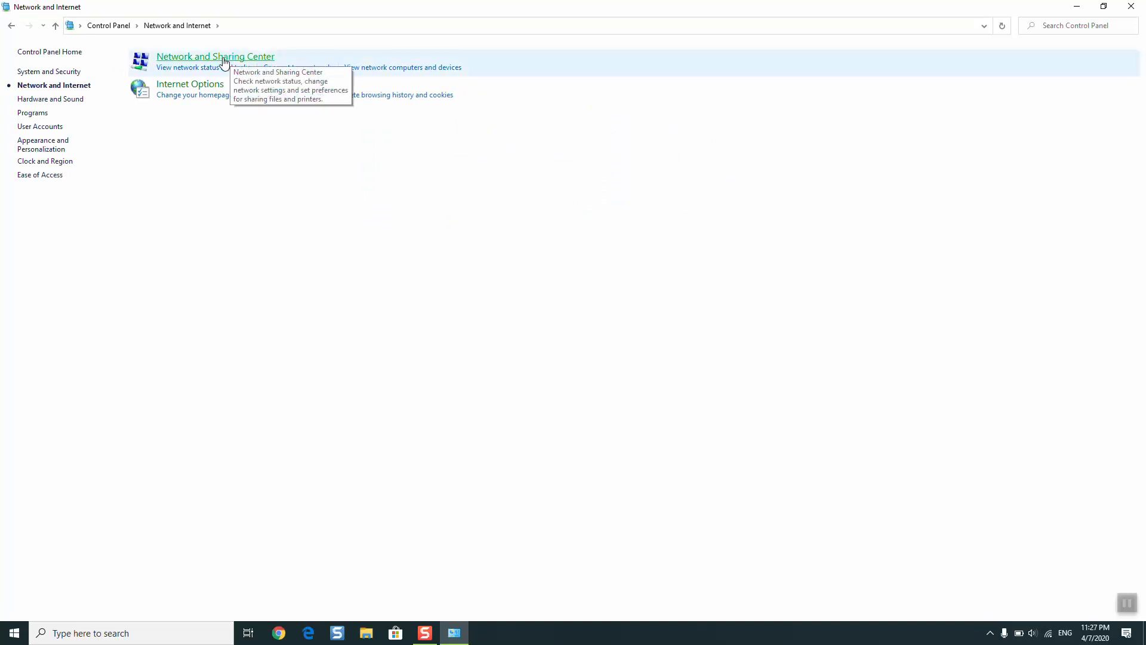
{"action": "left_click", "coordinate": [215, 56]}
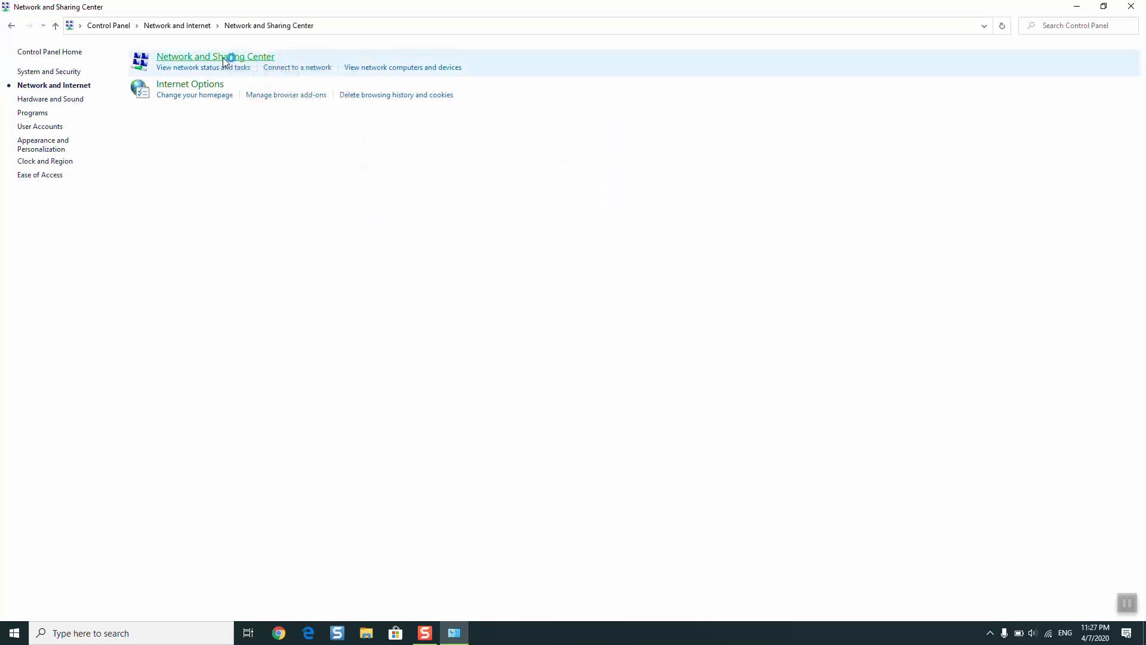
{"action": "left_click", "coordinate": [215, 57]}
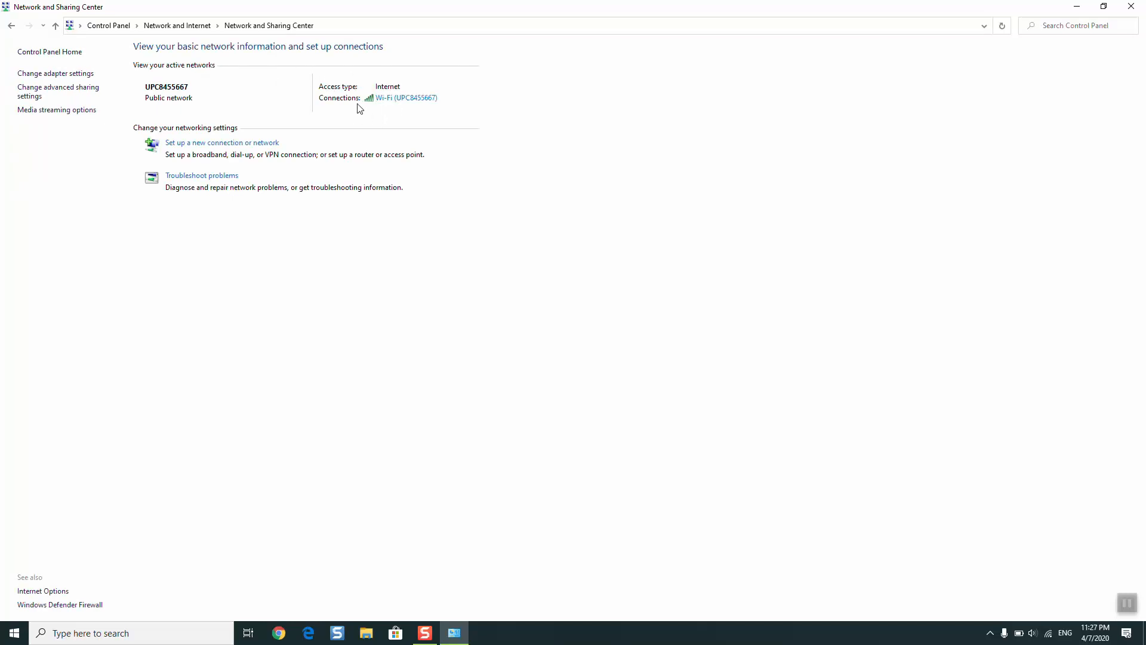
{"action": "mouse_move", "coordinate": [326, 120]}
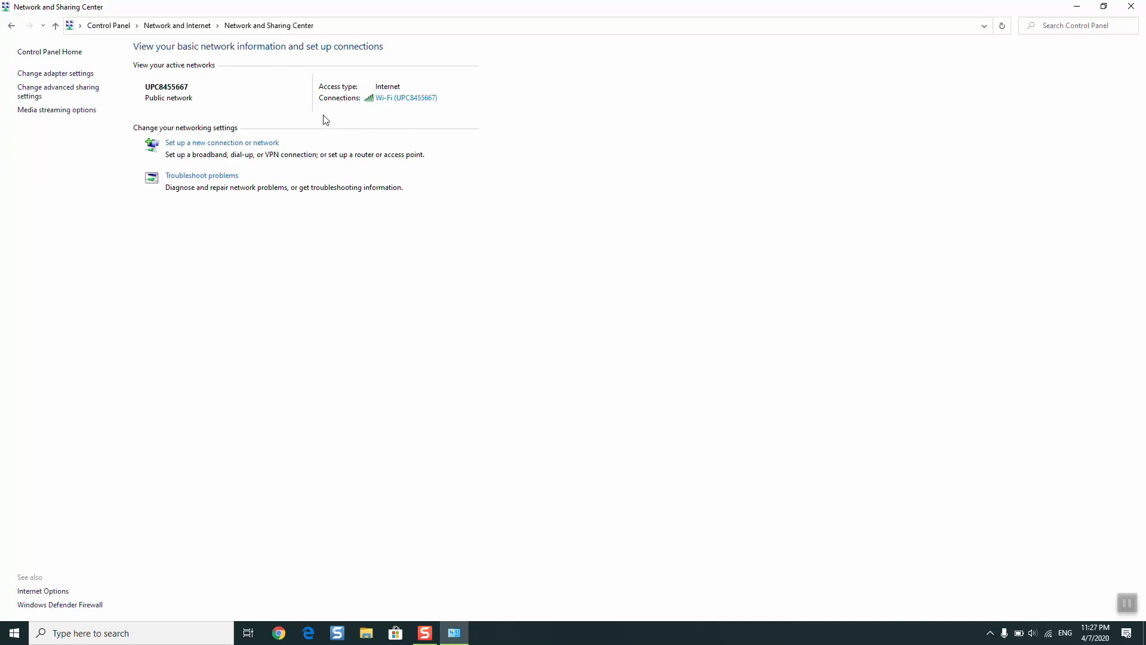
{"action": "mouse_move", "coordinate": [386, 134]}
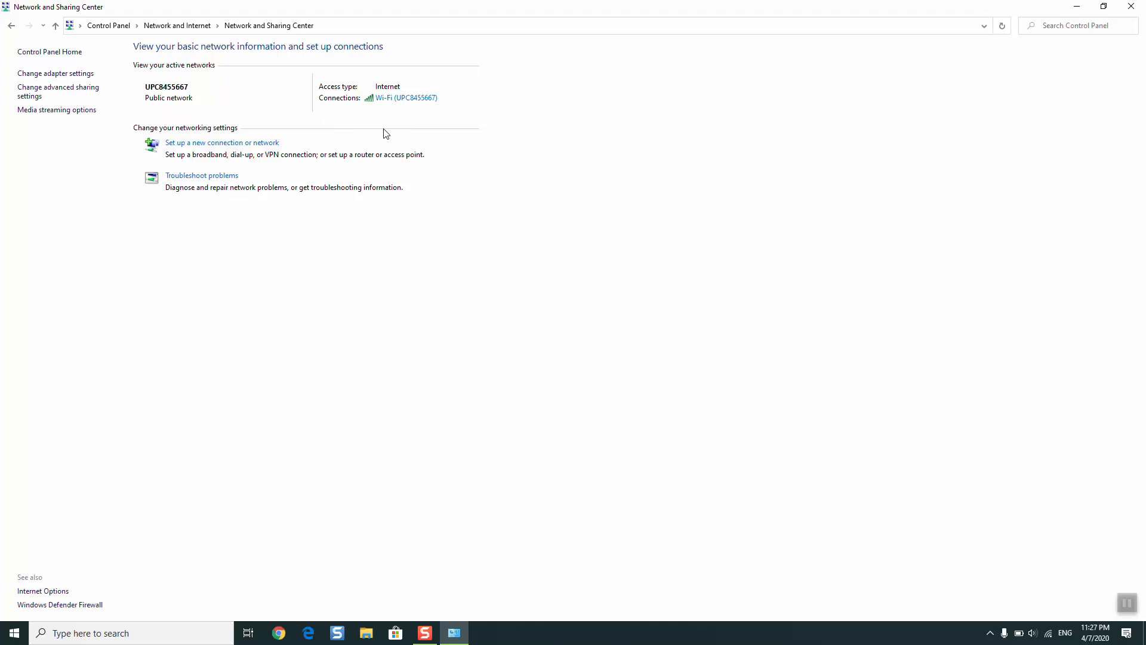
{"action": "mouse_move", "coordinate": [394, 122]}
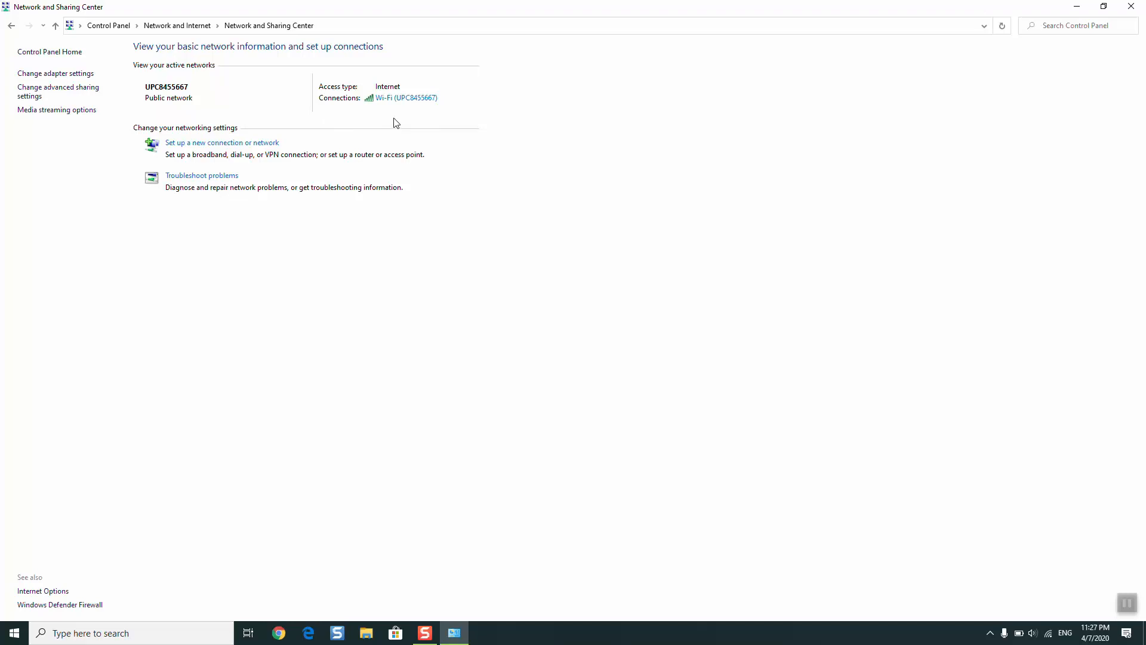
Step: From Wi-Fi status, open Properties and the Internet Protocol Version 4 (TCP/IPv4) settings
{"action": "left_click", "coordinate": [407, 97]}
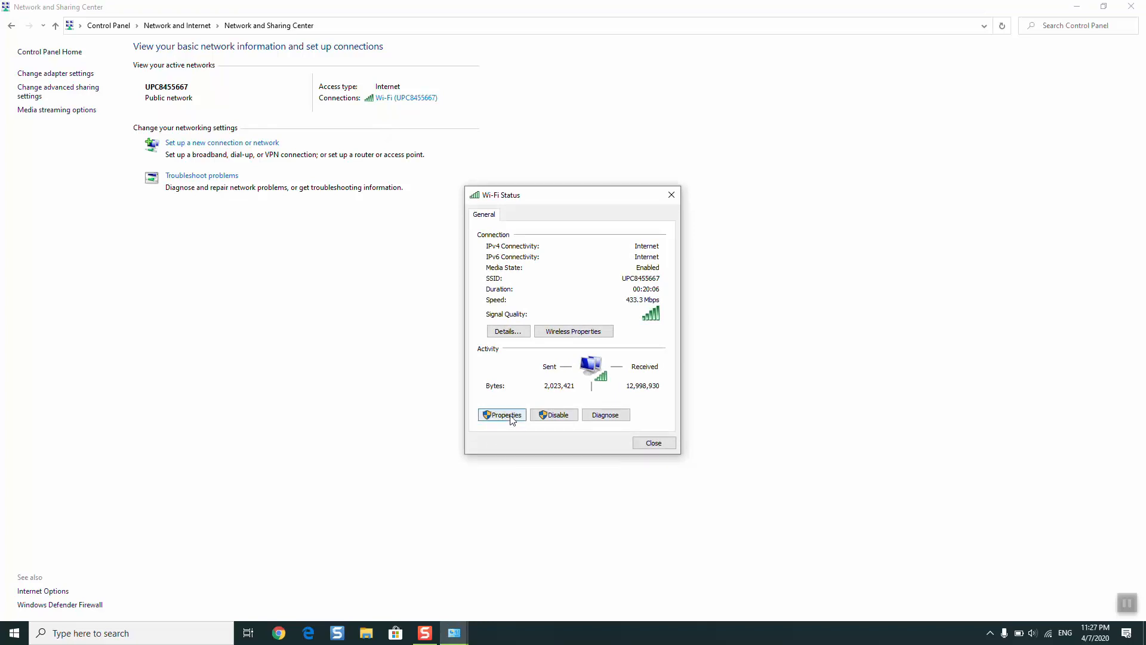
{"action": "left_click", "coordinate": [502, 414]}
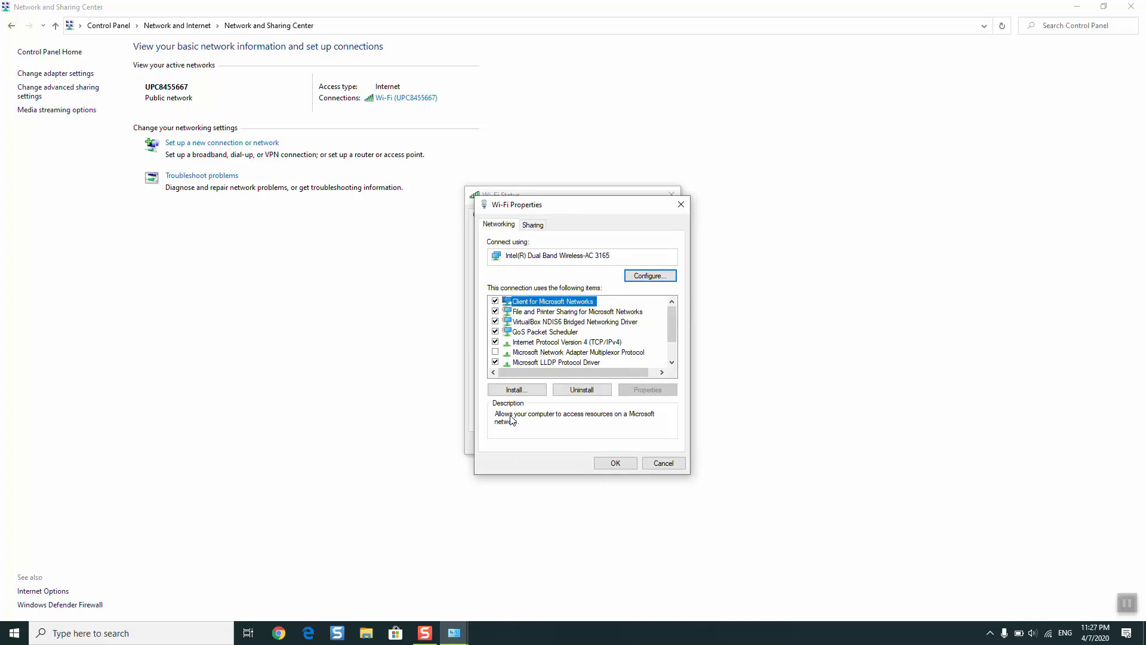
{"action": "left_click", "coordinate": [567, 342]}
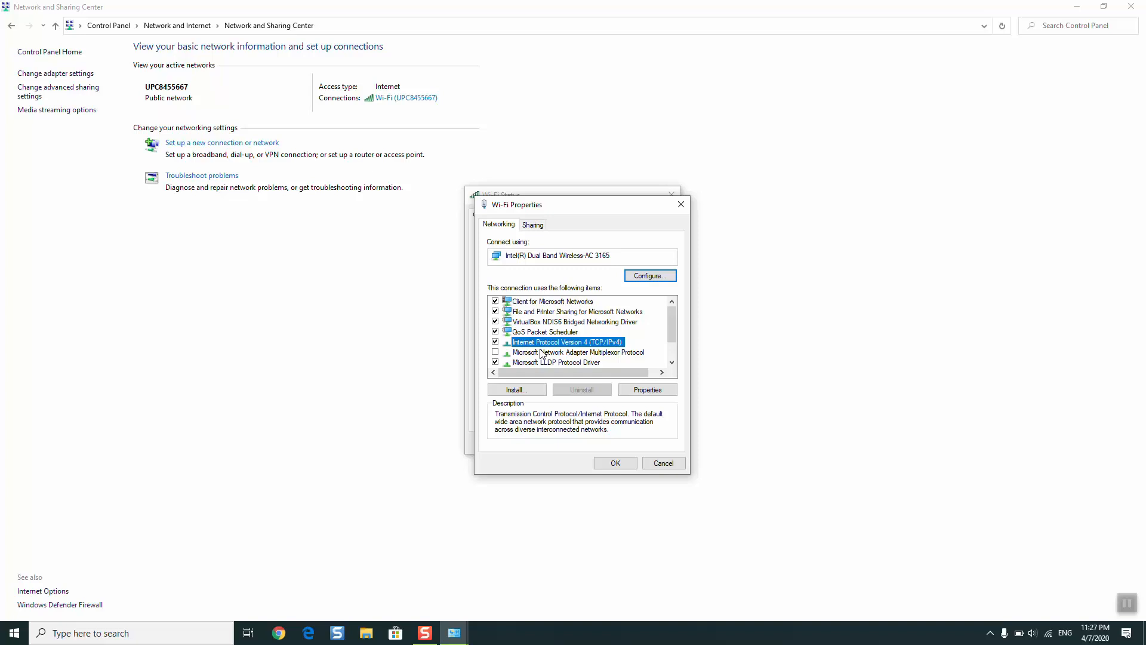
{"action": "left_click", "coordinate": [646, 389]}
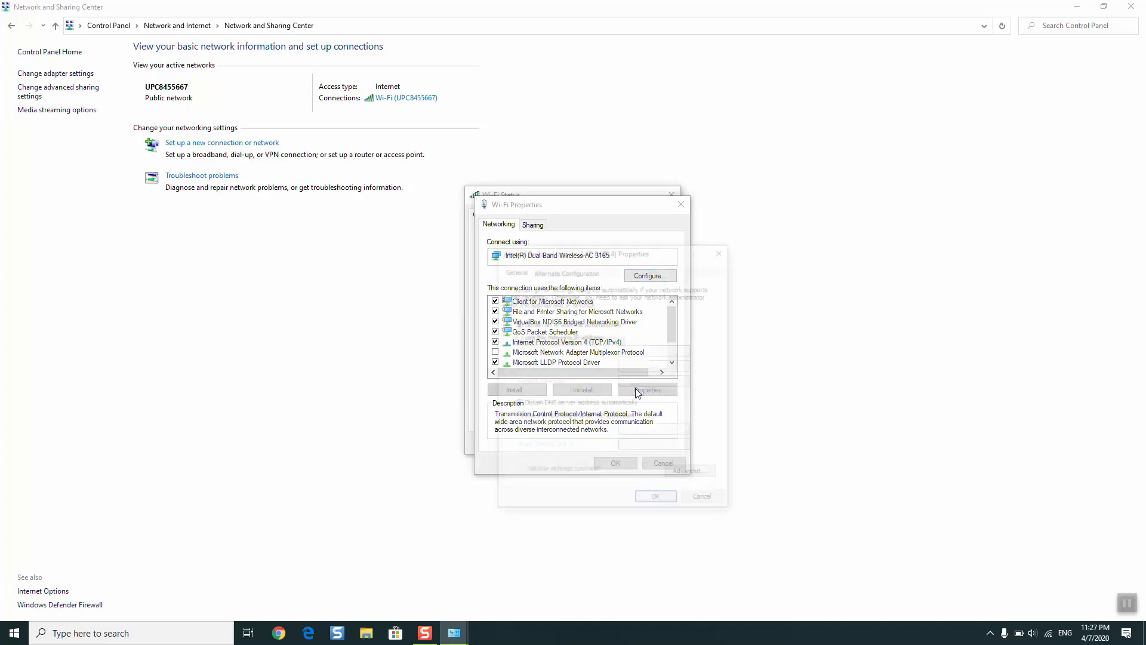
Step: Leave IPv4 obtaining both the IP address and DNS servers automatically
{"action": "left_click", "coordinate": [647, 389]}
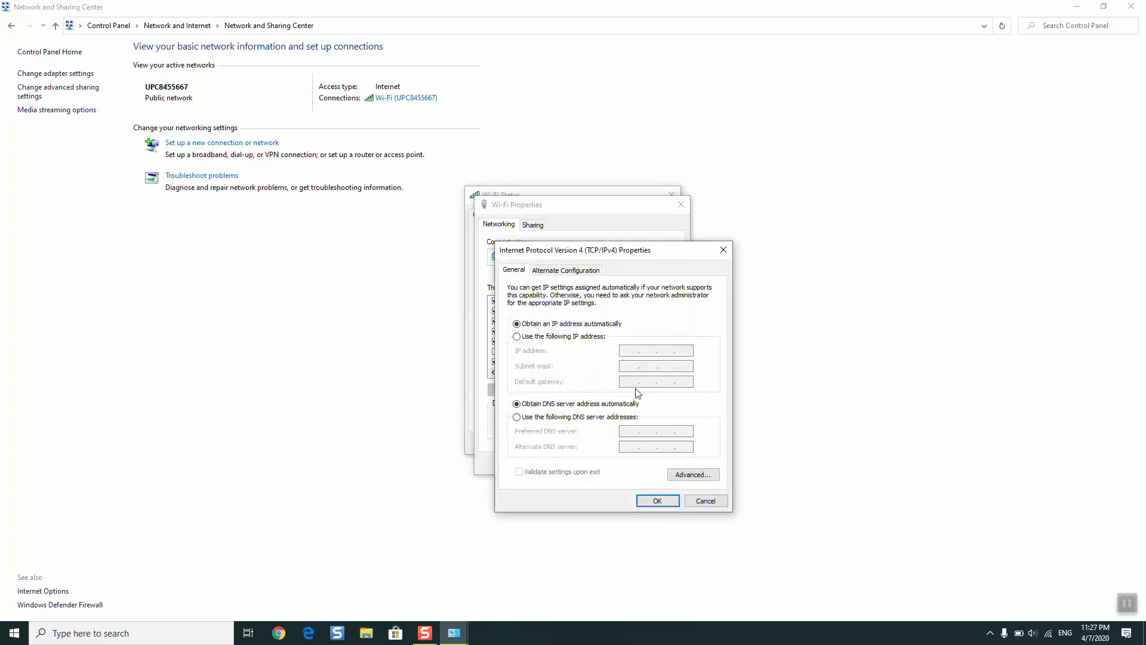
{"action": "left_click", "coordinate": [517, 335]}
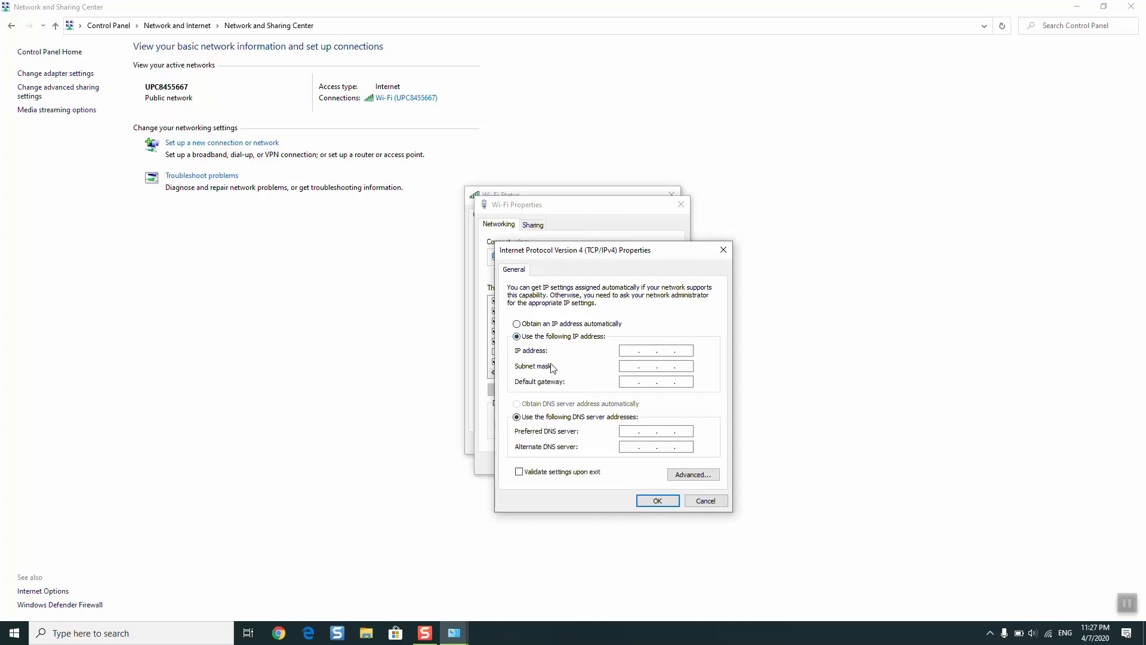
{"action": "left_click", "coordinate": [517, 323]}
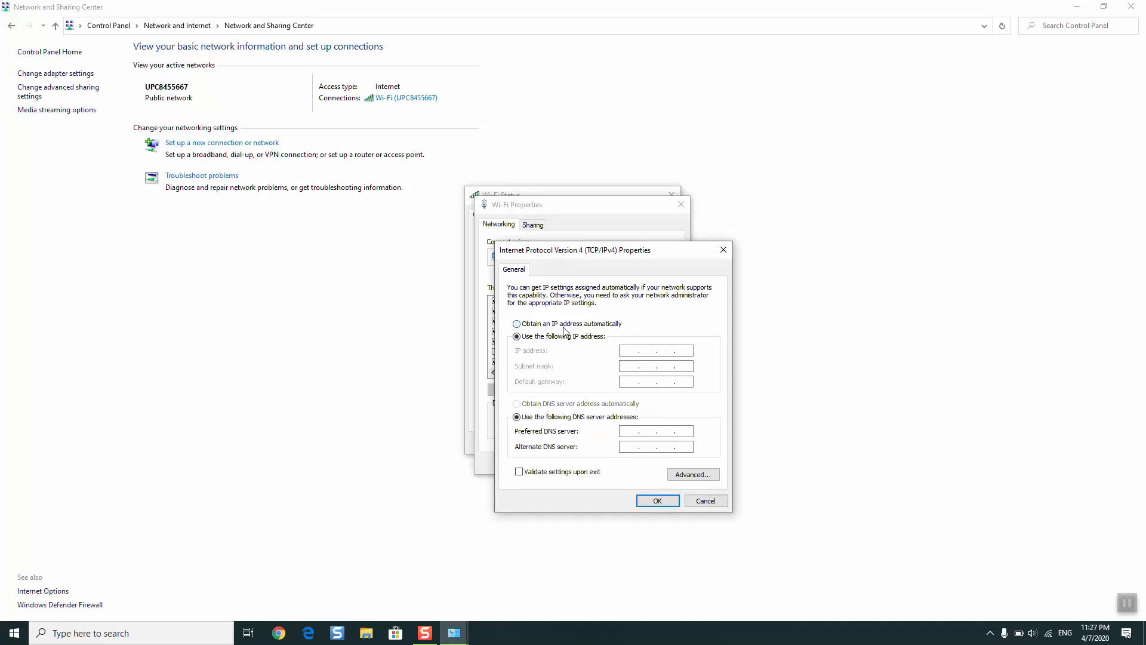
{"action": "left_click", "coordinate": [516, 323]}
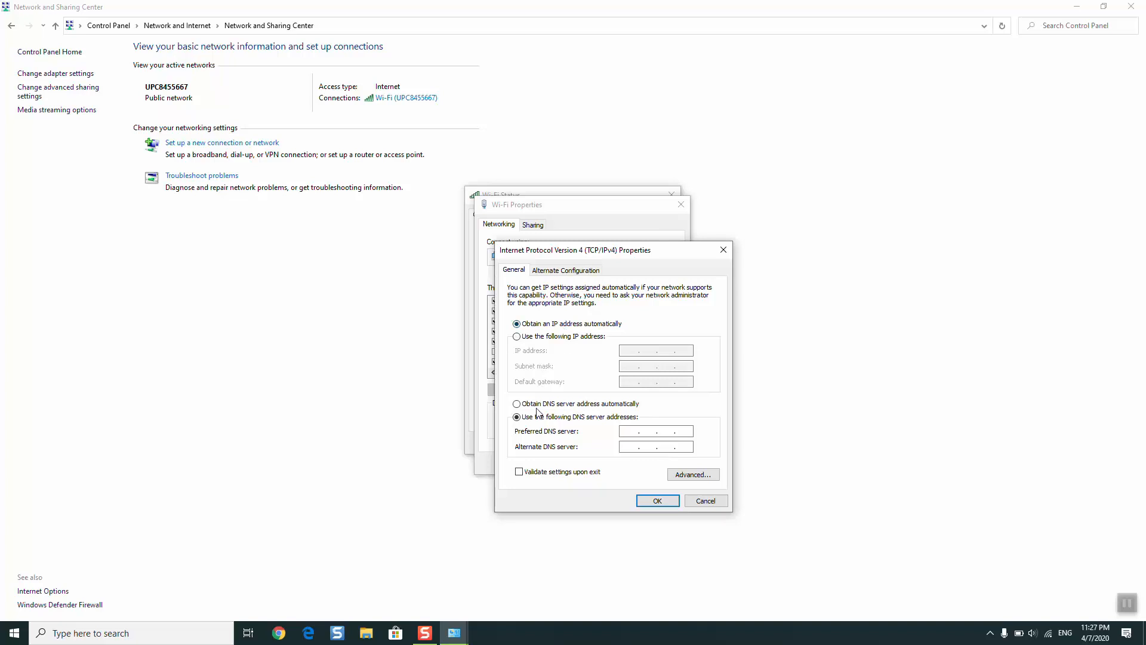
{"action": "left_click", "coordinate": [517, 403]}
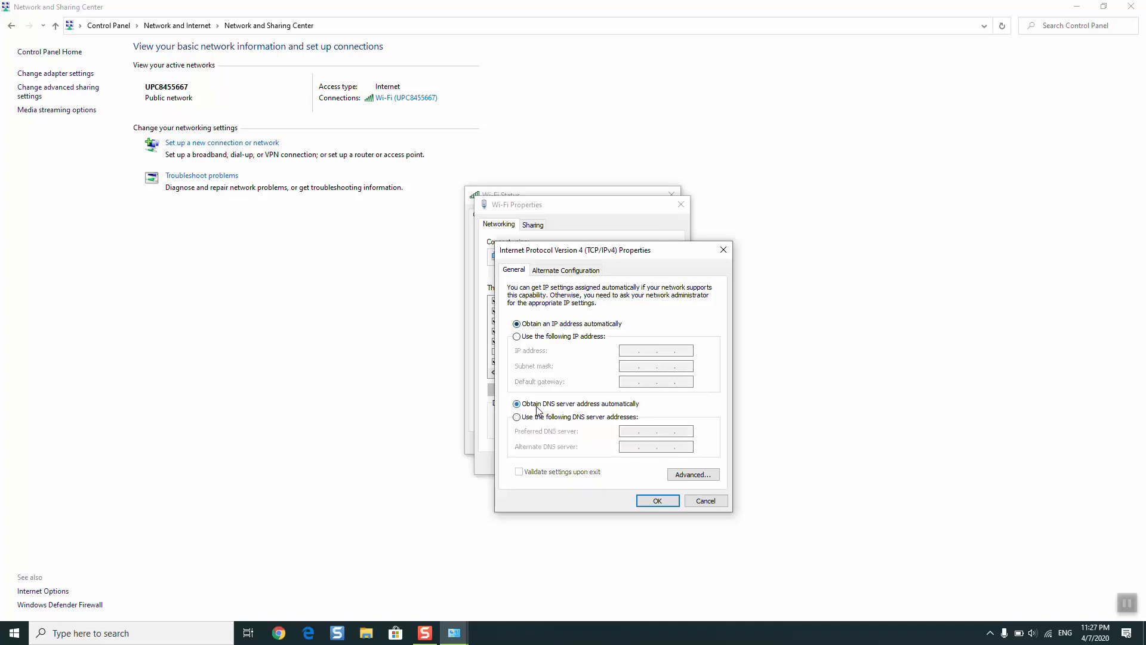
{"action": "mouse_move", "coordinate": [557, 393]}
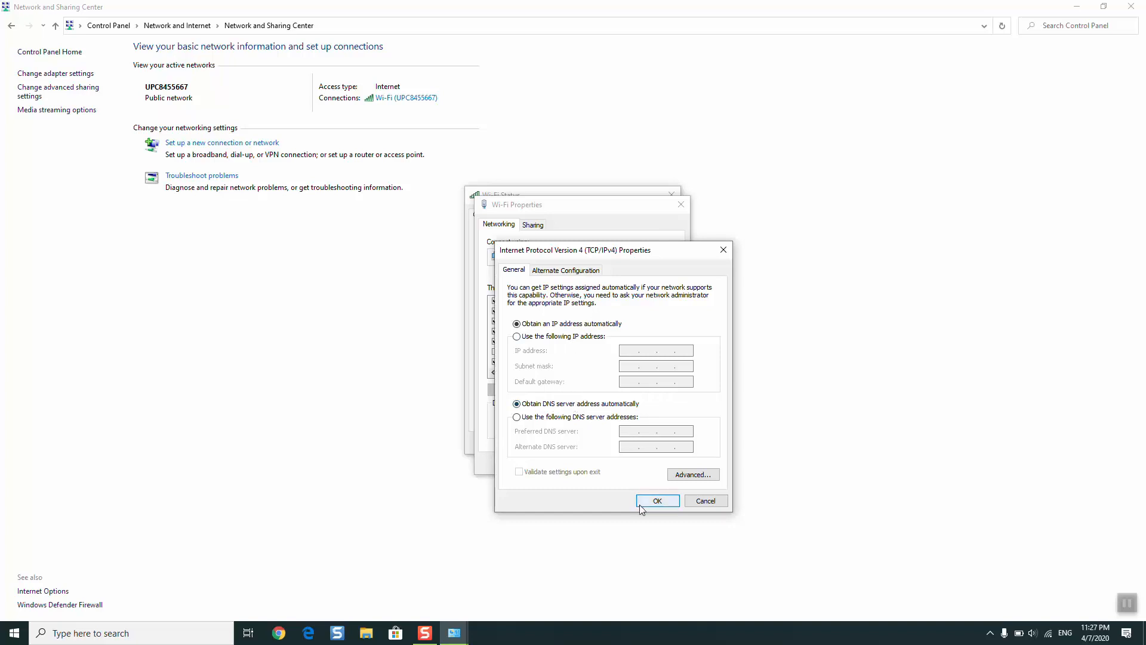
Step: Confirm the IPv4 settings and close the Wi-Fi properties and status windows
{"action": "left_click", "coordinate": [655, 500]}
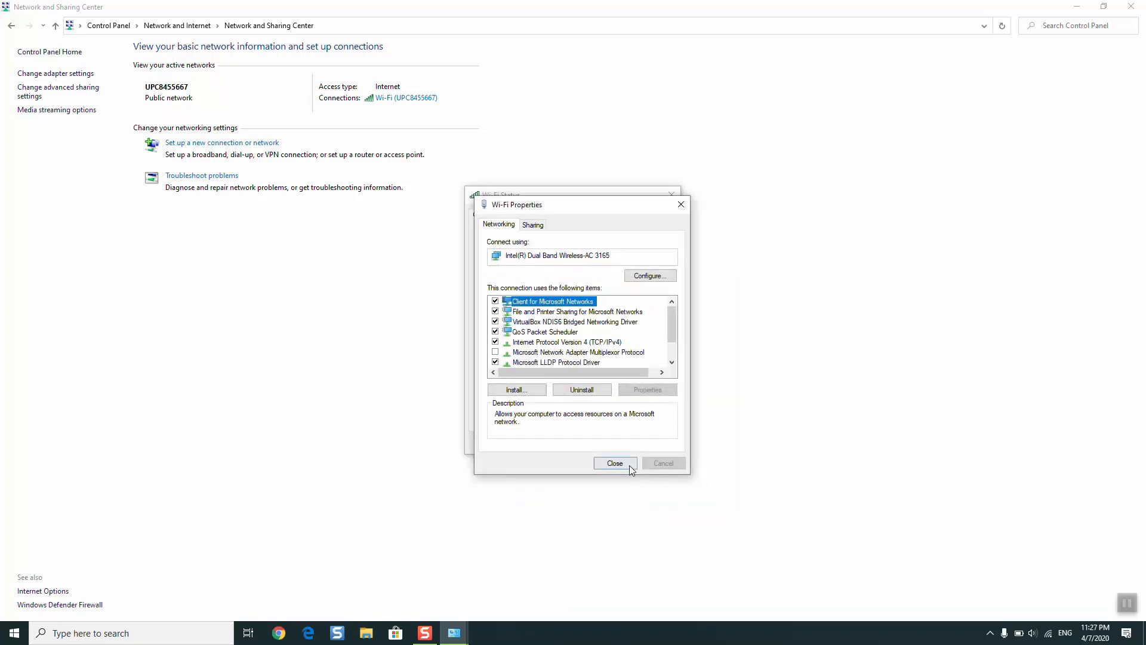
{"action": "left_click", "coordinate": [615, 463]}
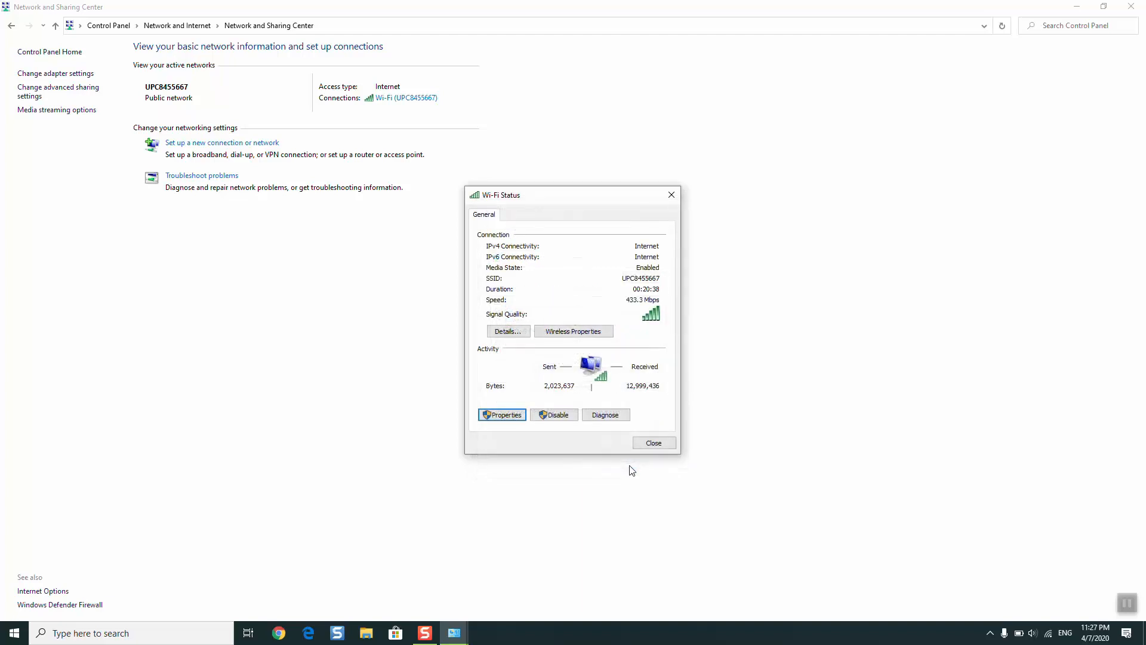
{"action": "left_click", "coordinate": [653, 442]}
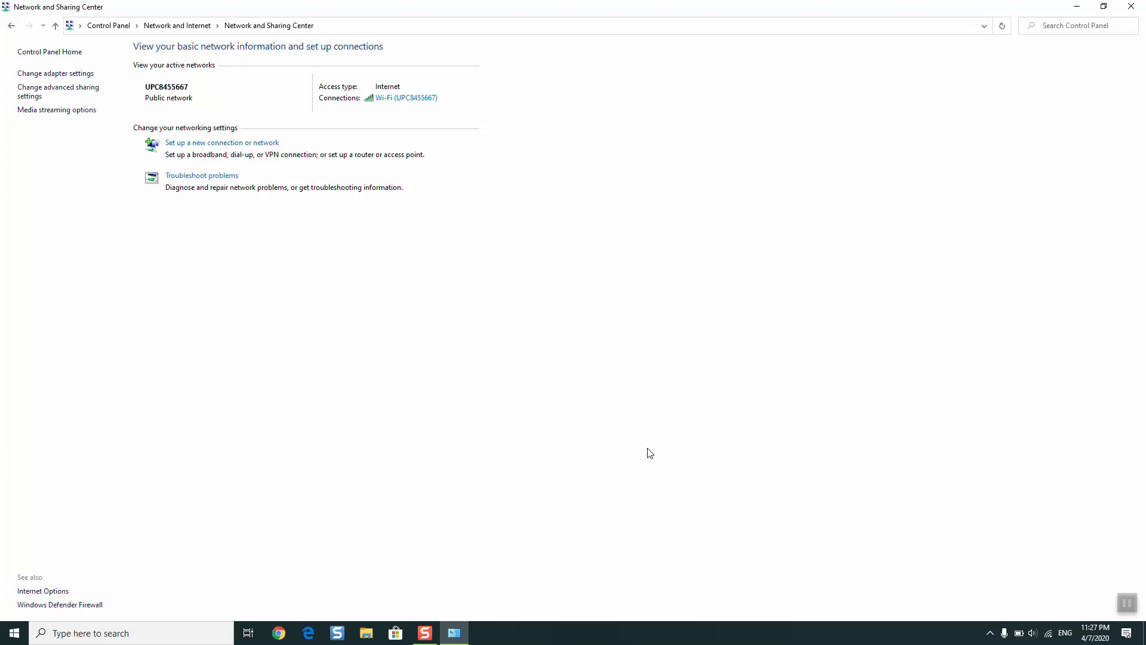
{"action": "mouse_move", "coordinate": [465, 199]}
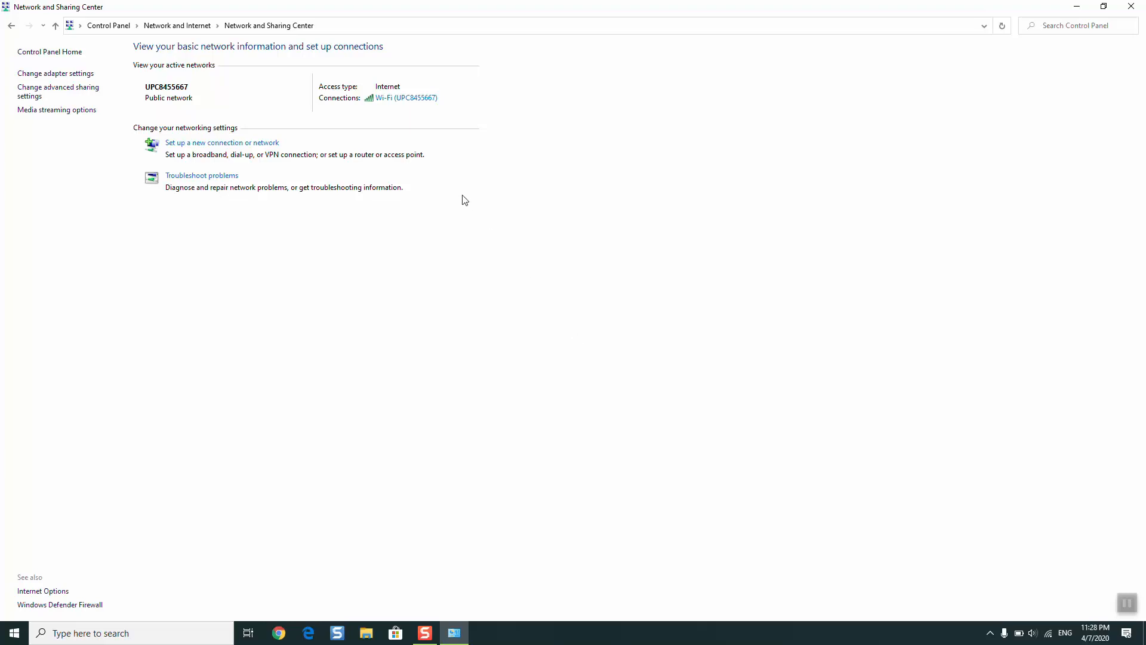
{"action": "mouse_move", "coordinate": [419, 90]}
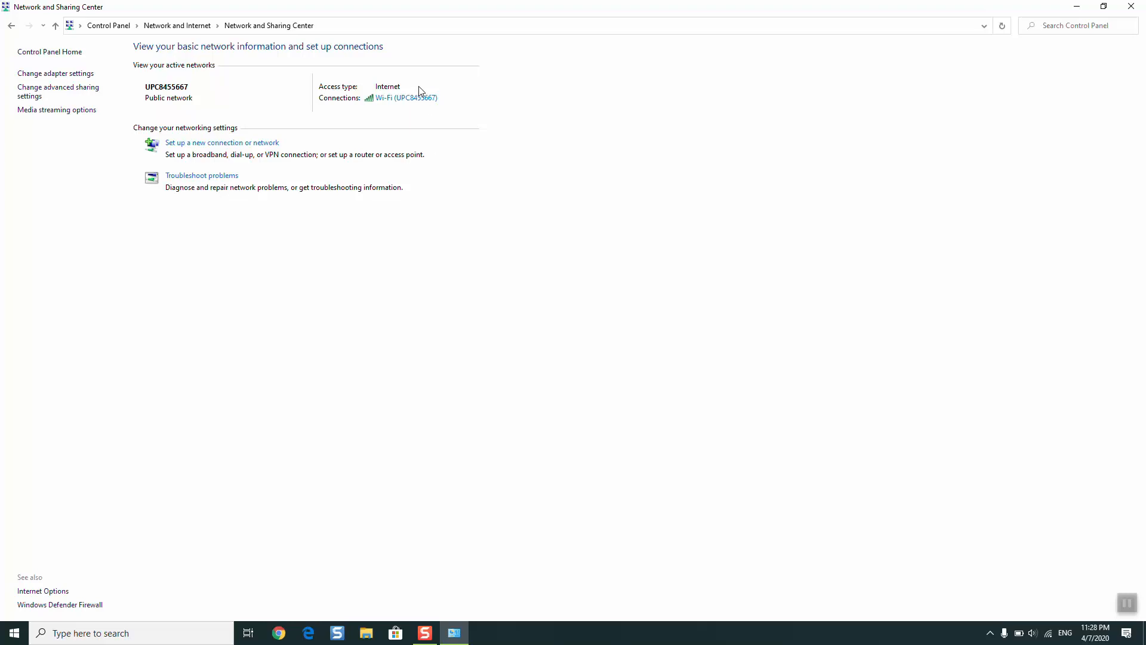
Step: Reopen the Wi-Fi Status dialog from the Wi-Fi connection link
{"action": "left_click", "coordinate": [406, 97]}
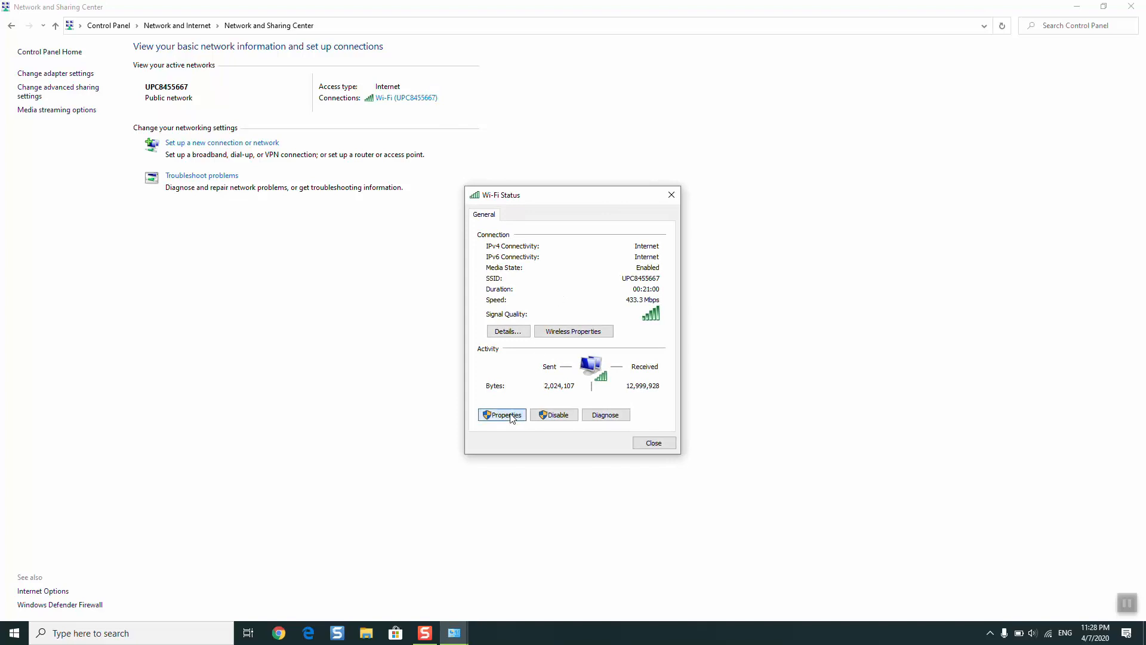
Step: Reopen the TCP/IPv4 properties and select 'Use the following IP address'
{"action": "left_click", "coordinate": [502, 414]}
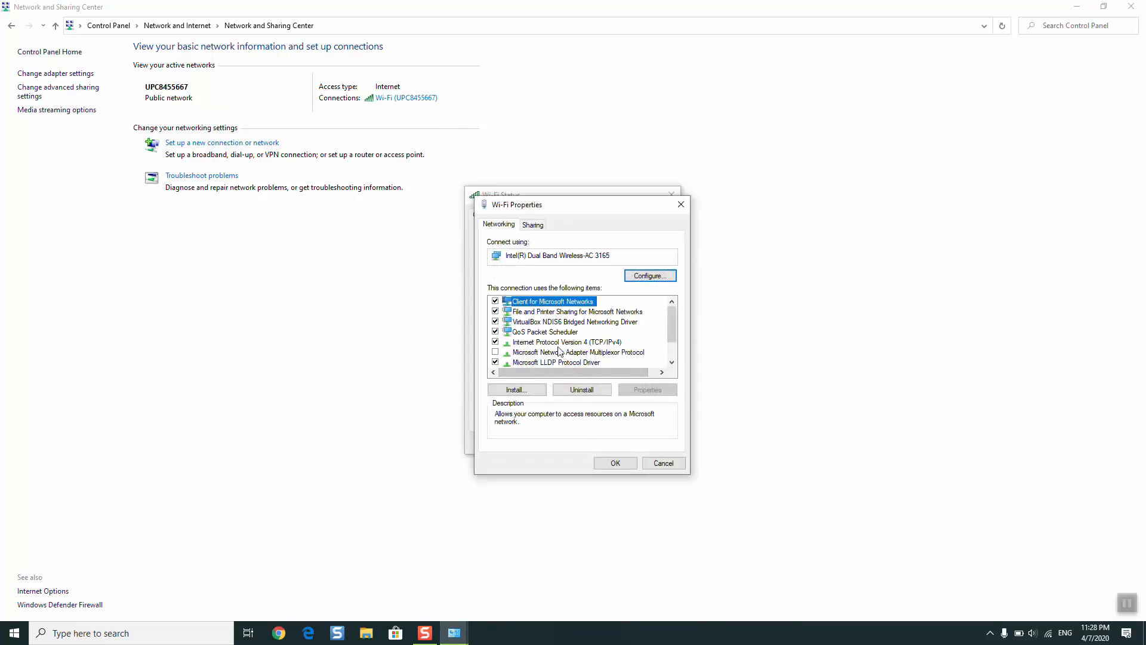
{"action": "left_click", "coordinate": [567, 341]}
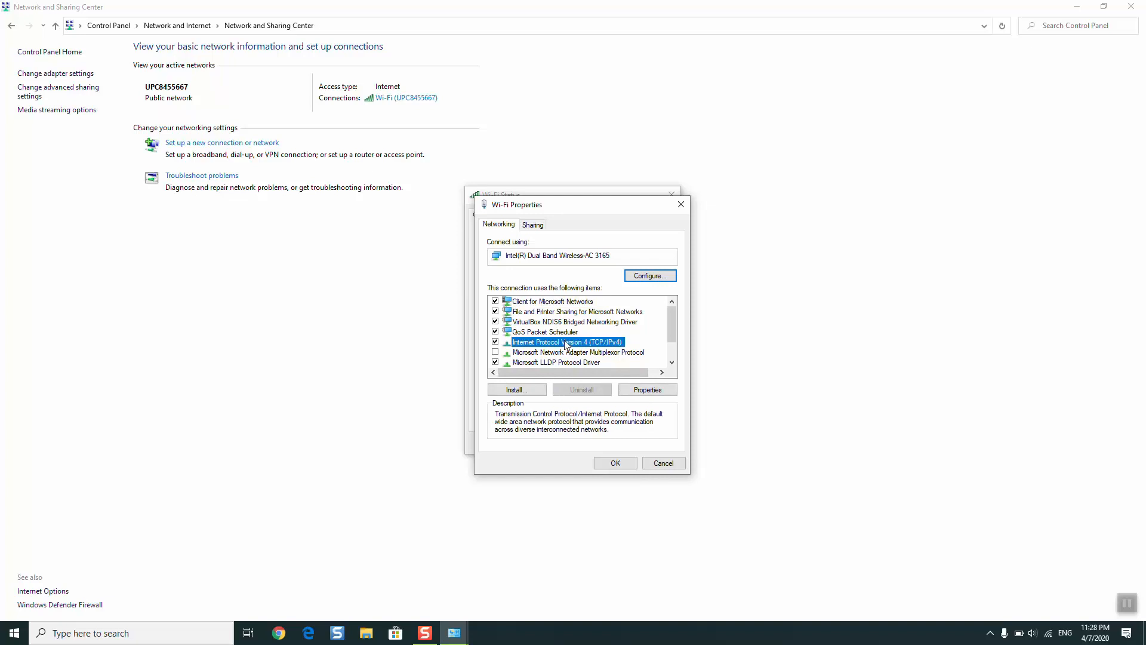
{"action": "left_click", "coordinate": [646, 389]}
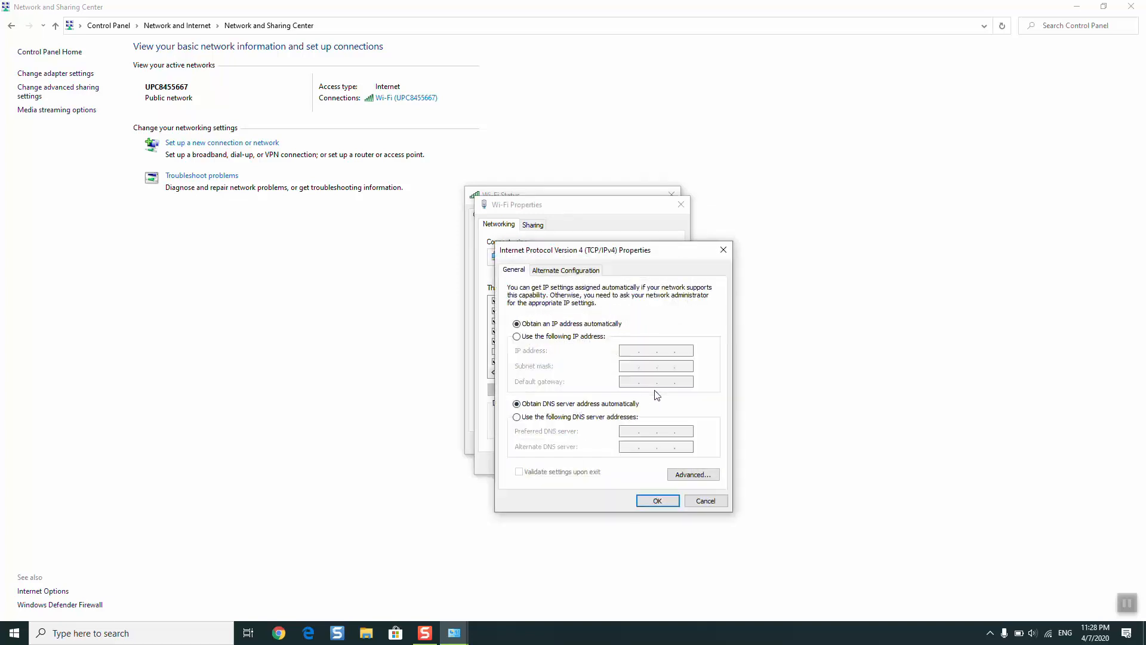
{"action": "left_click", "coordinate": [517, 335]}
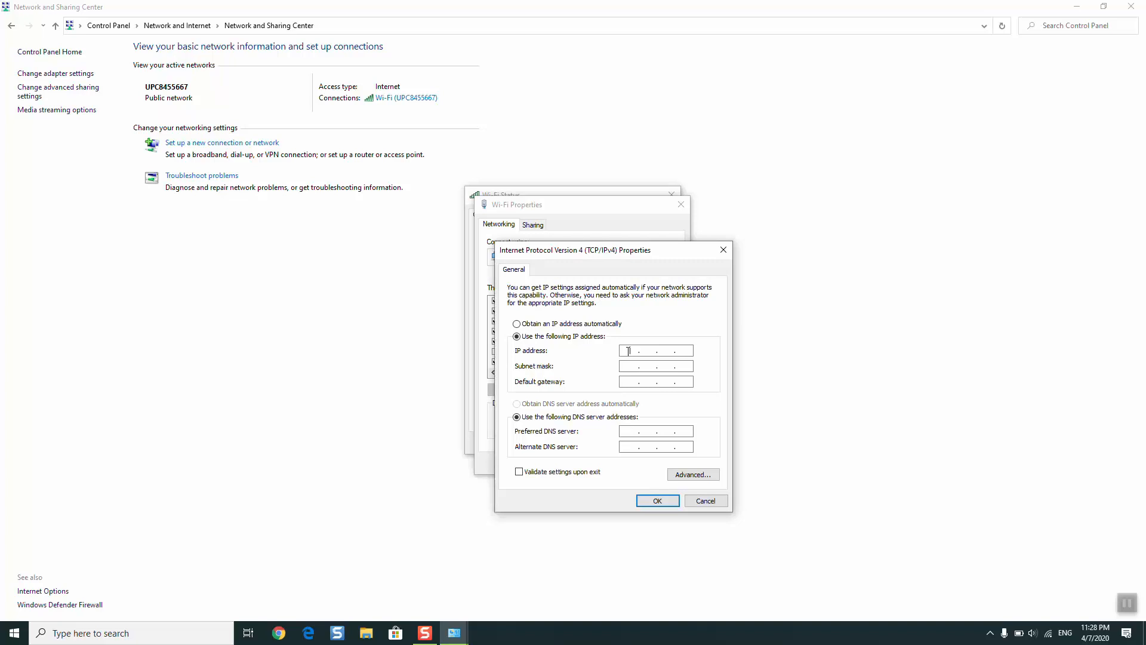
Step: Enter IP address 192.168.1.10, subnet mask 255.255.255.0 and default gateway 192.168.1.1
{"action": "type", "text": "192"}
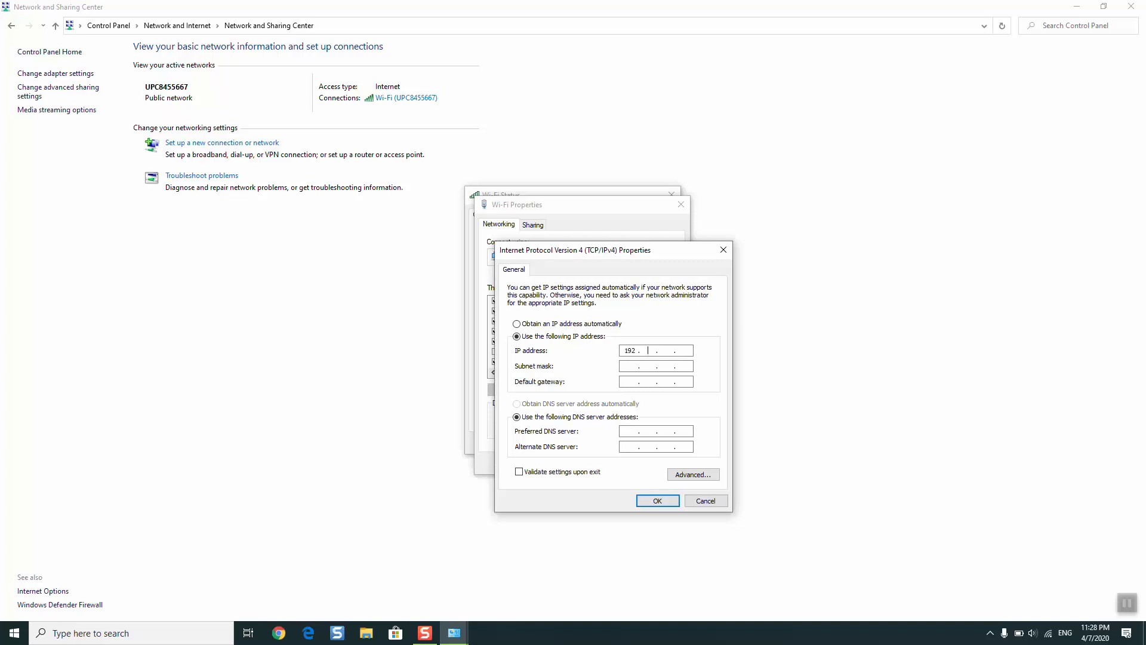
{"action": "type", "text": "168"}
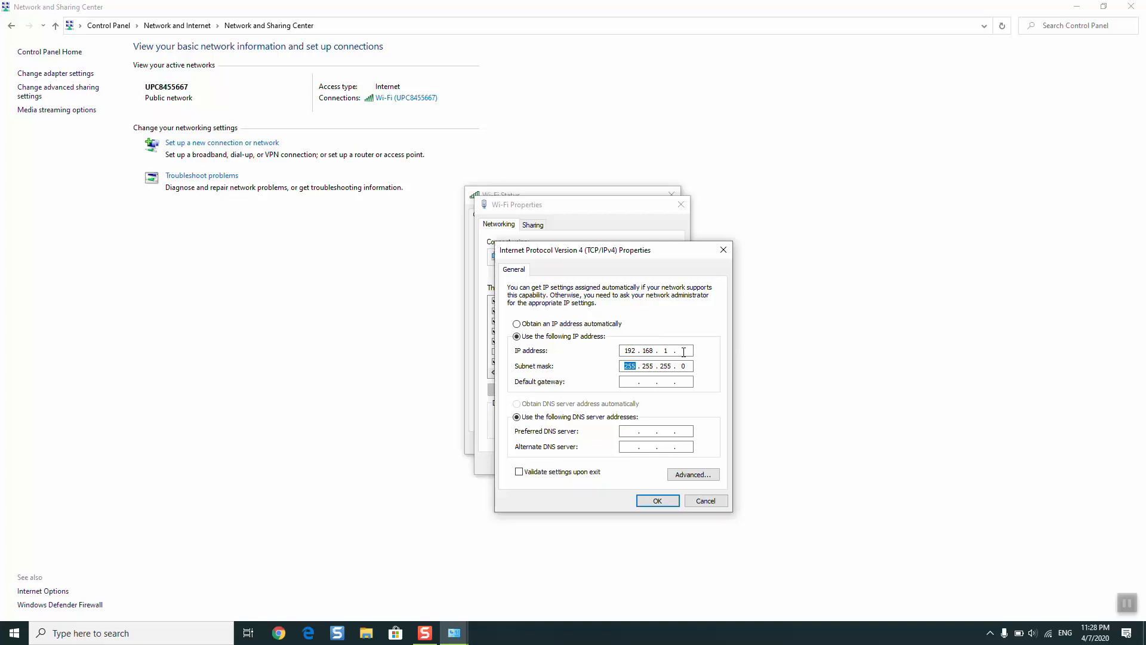
{"action": "left_click", "coordinate": [654, 350]}
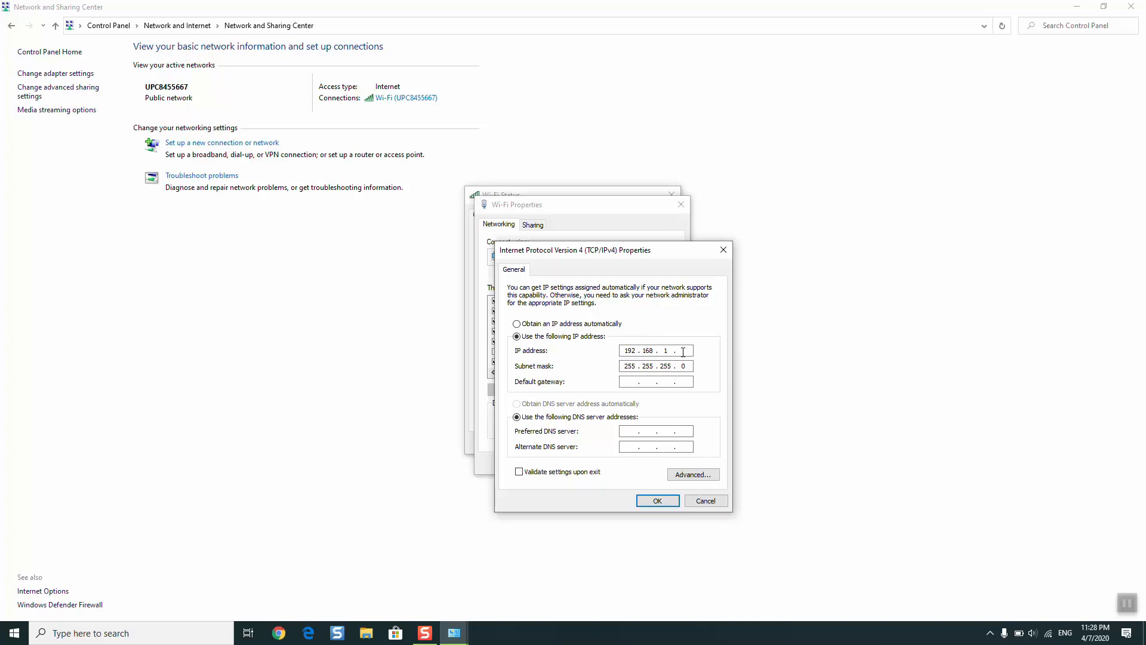
{"action": "type", "text": "1"}
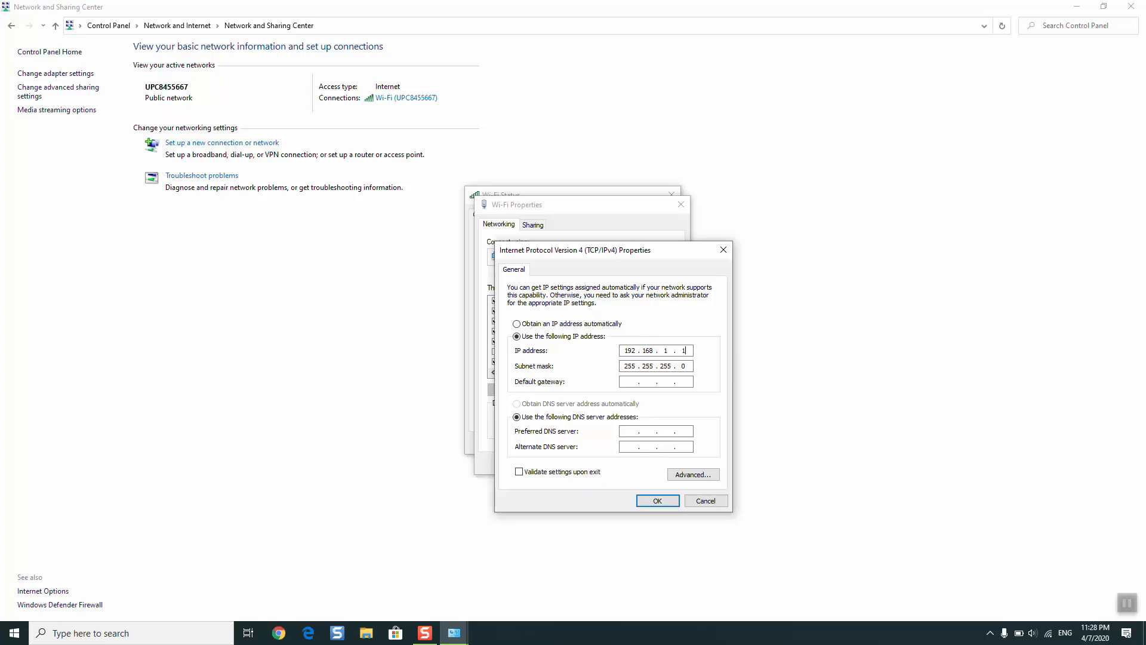
{"action": "type", "text": "0"}
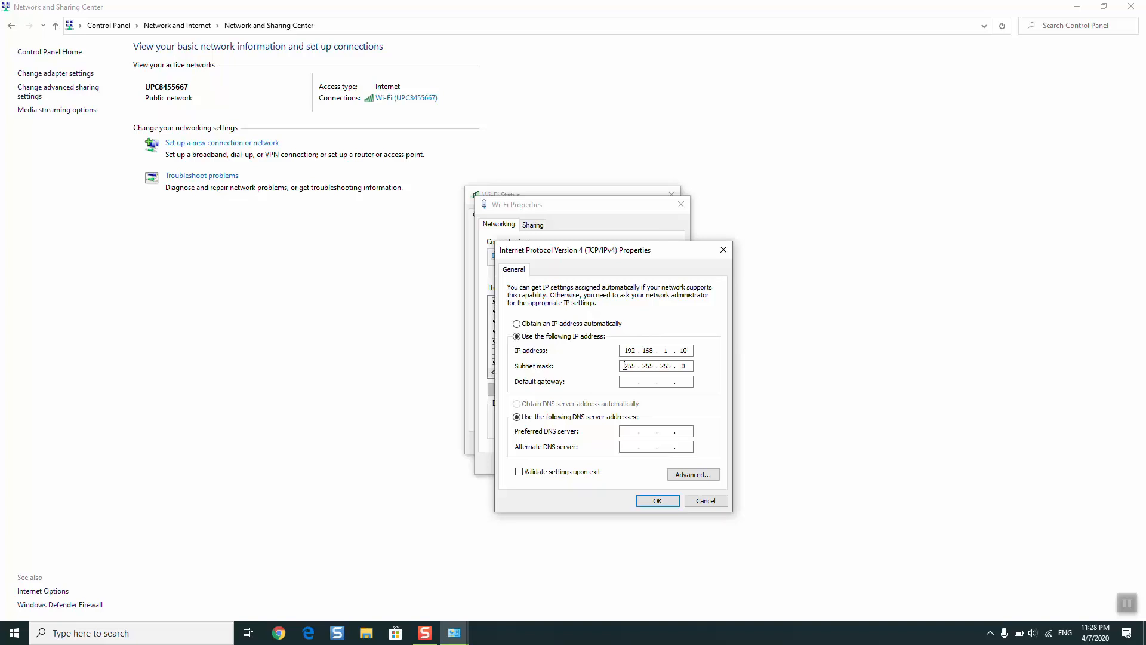
{"action": "left_click", "coordinate": [651, 381]}
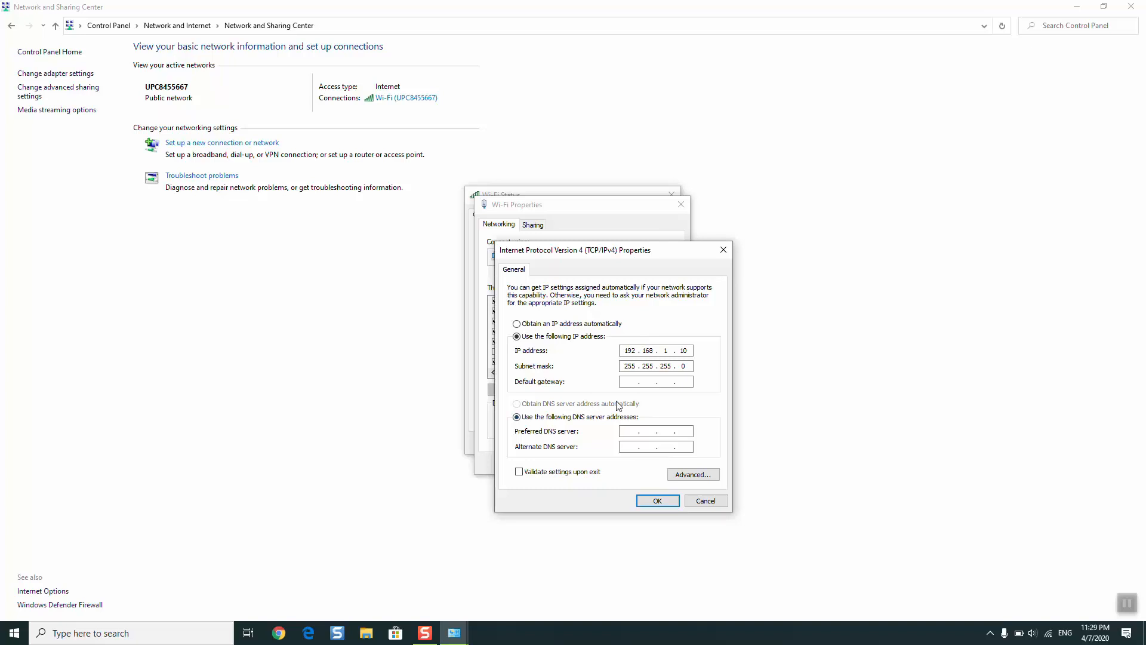
{"action": "type", "text": "192 . 168 .  ."}
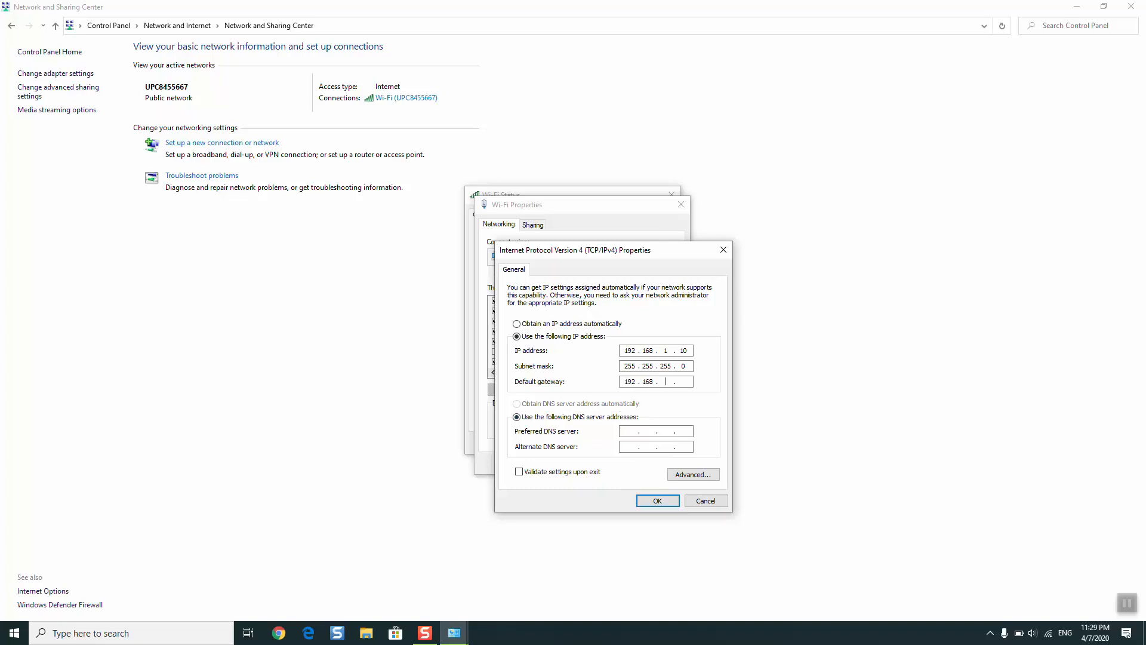
{"action": "mouse_move", "coordinate": [661, 396]}
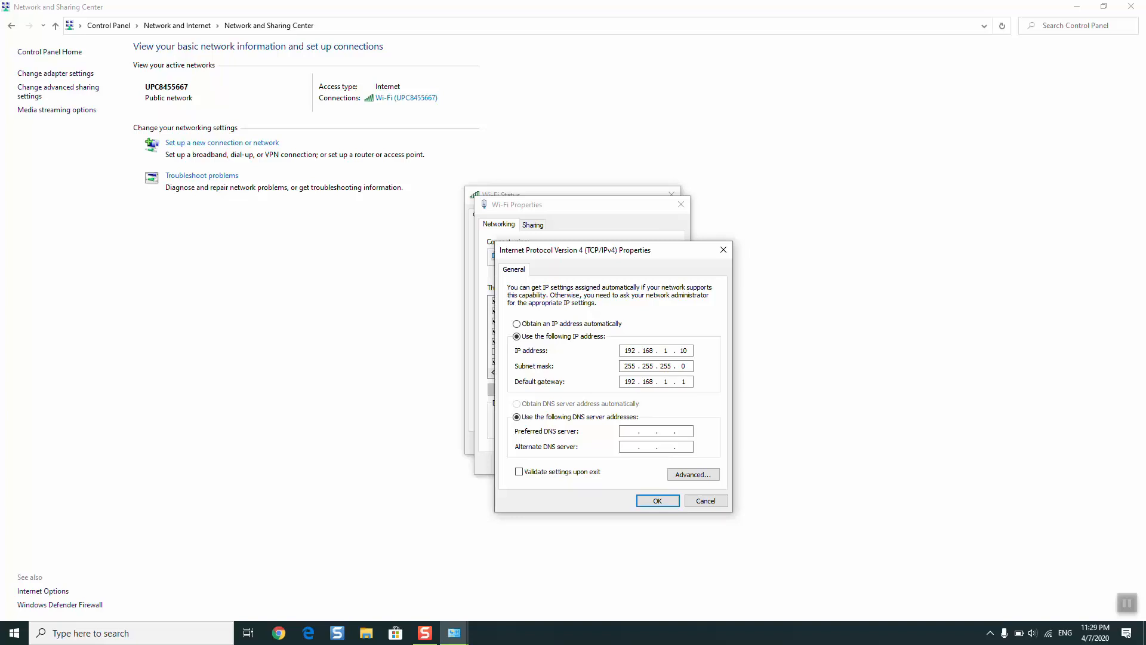
{"action": "left_click", "coordinate": [655, 381]}
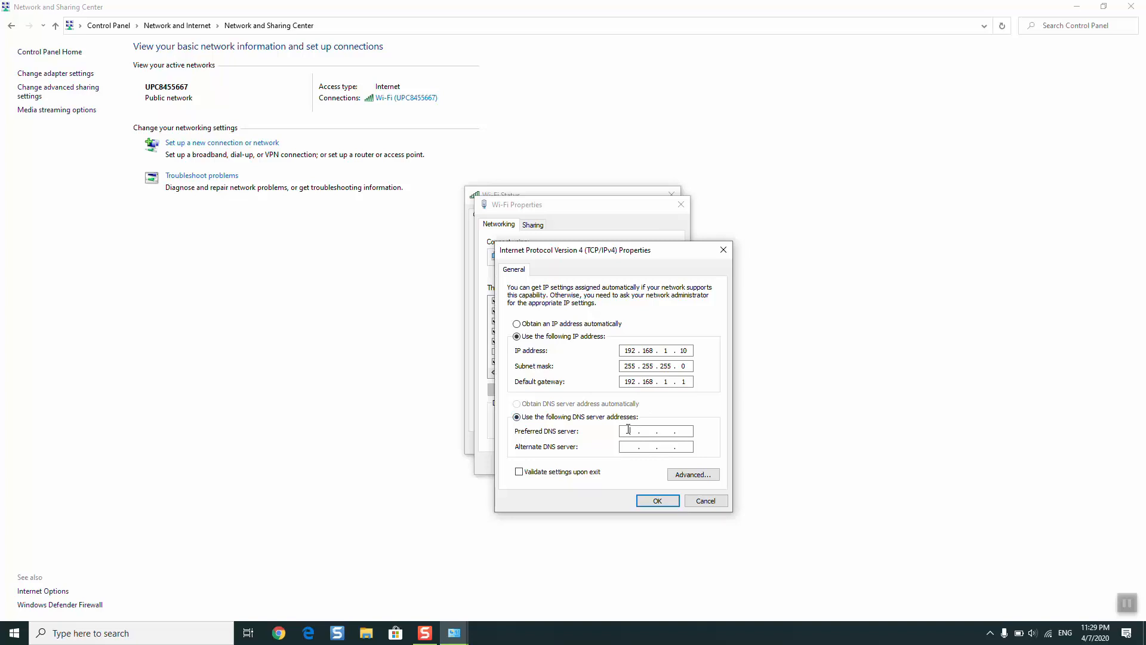
Step: Enter DNS servers 8.8.8.8 and 8.8.4.4, enable 'Validate settings upon exit', and confirm
{"action": "type", "text": "8 . 8 . ."}
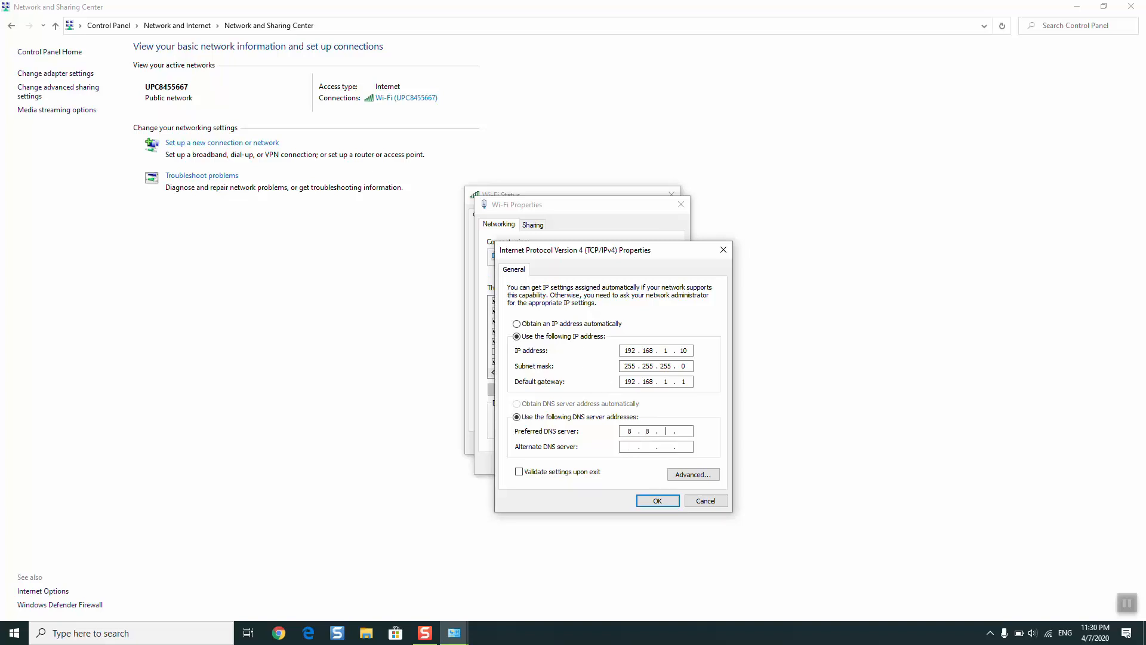
{"action": "type", "text": "8.8"}
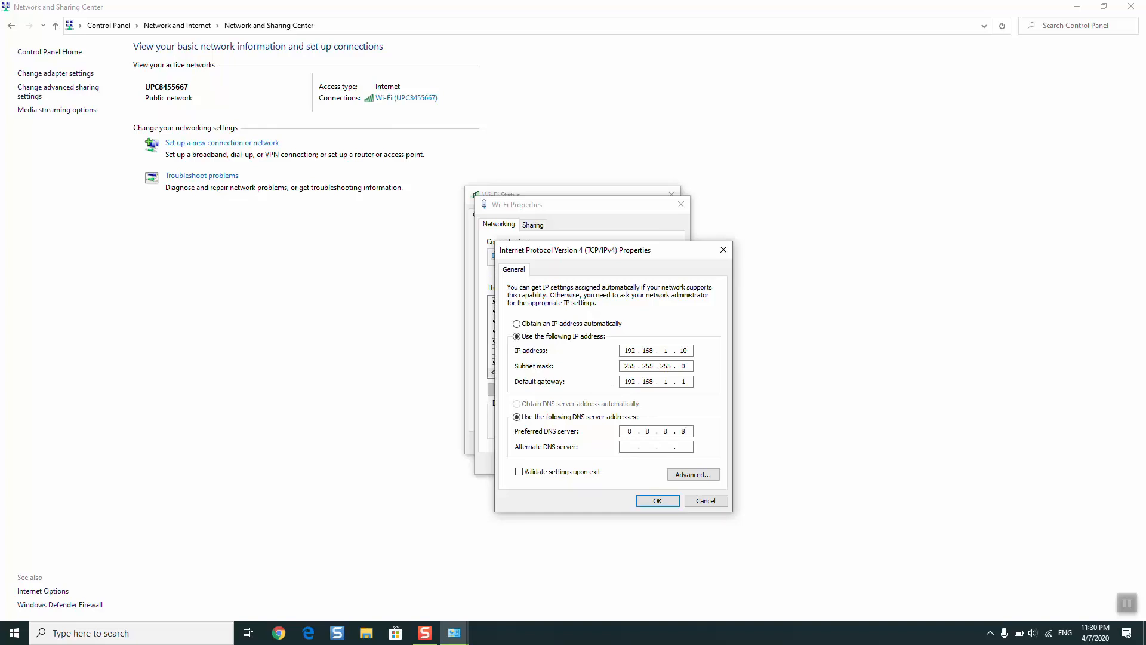
{"action": "type", "text": "8.8.4.4"}
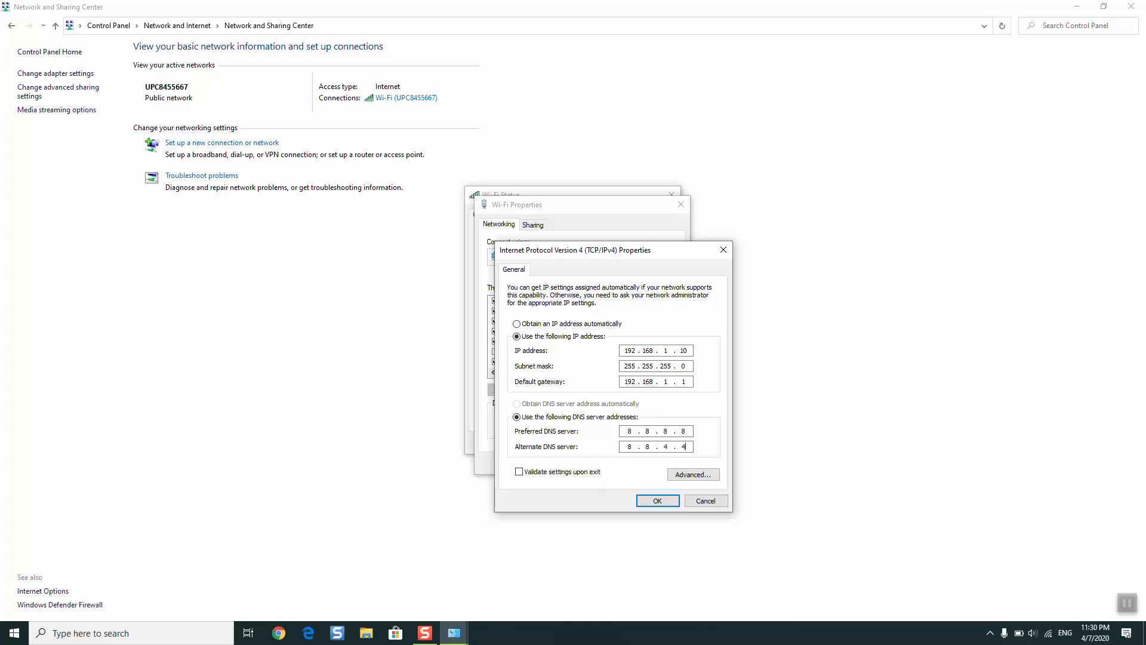
{"action": "left_click", "coordinate": [519, 471]}
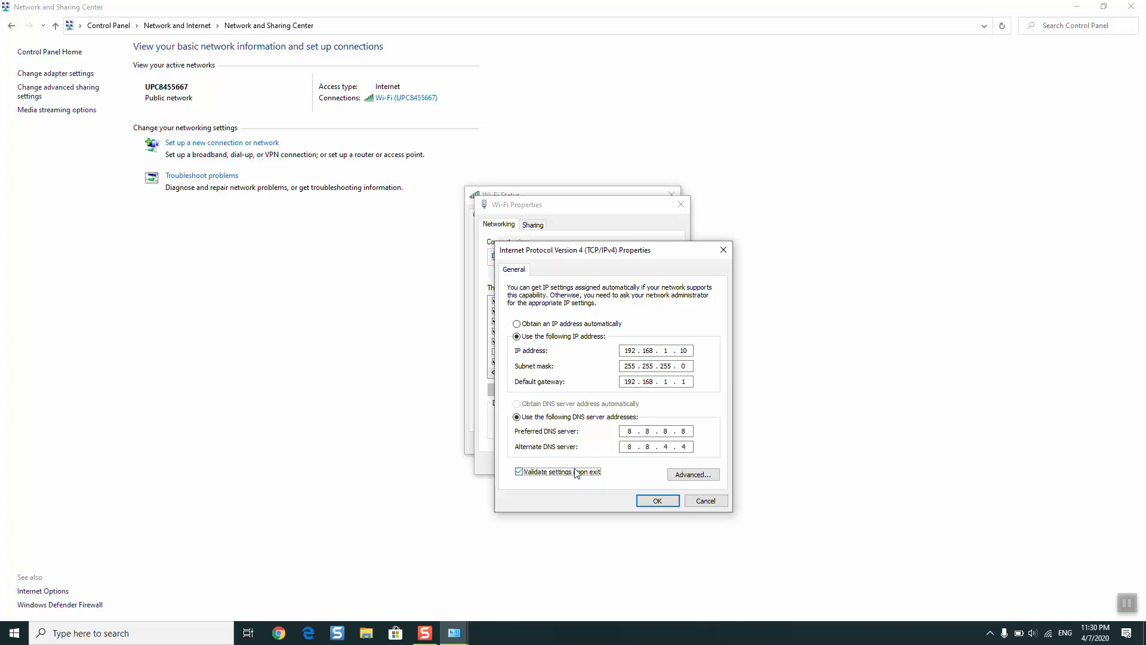
{"action": "mouse_move", "coordinate": [585, 485]}
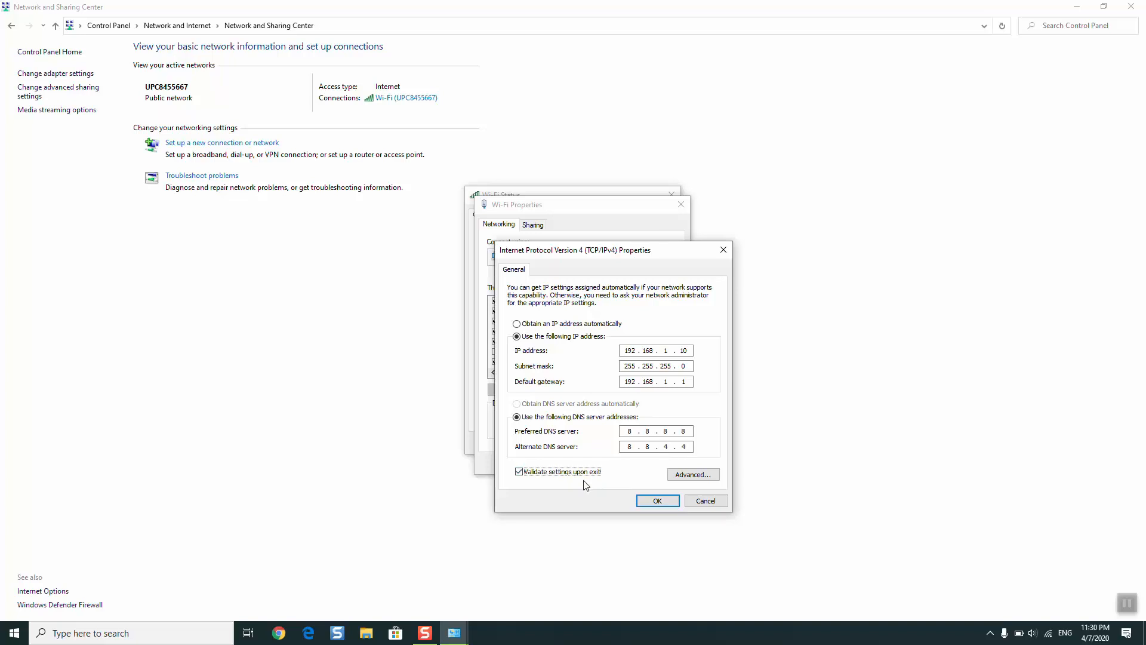
{"action": "left_click", "coordinate": [656, 500]}
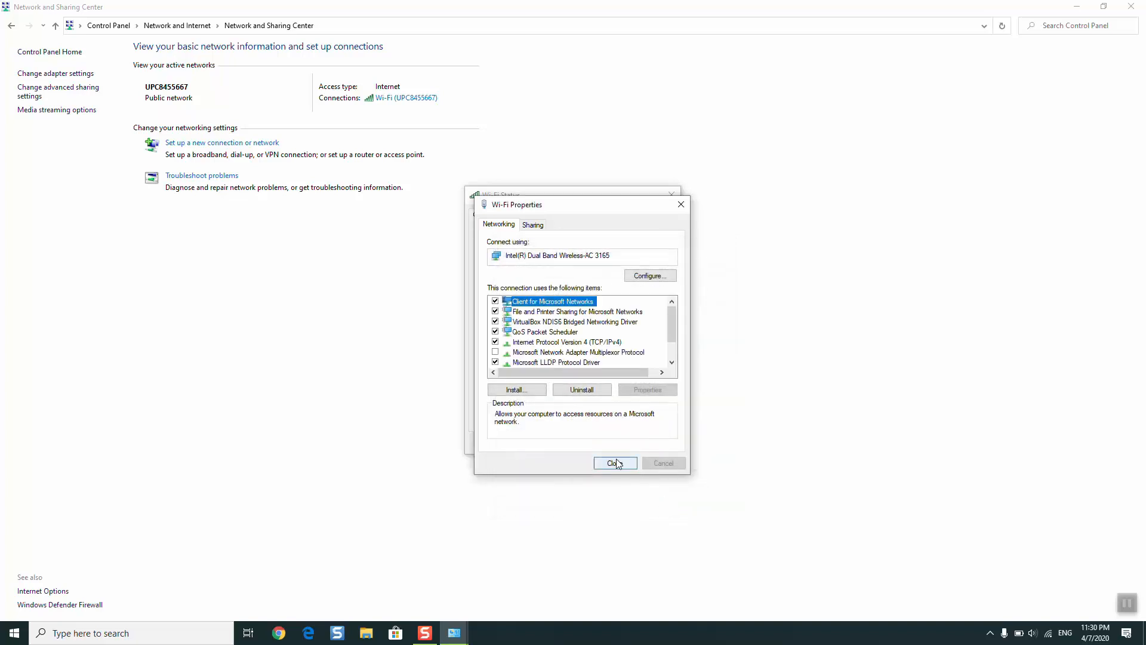
Step: Close the Wi-Fi properties, the diagnostics troubleshooter and the Wi-Fi Status window
{"action": "left_click", "coordinate": [612, 462]}
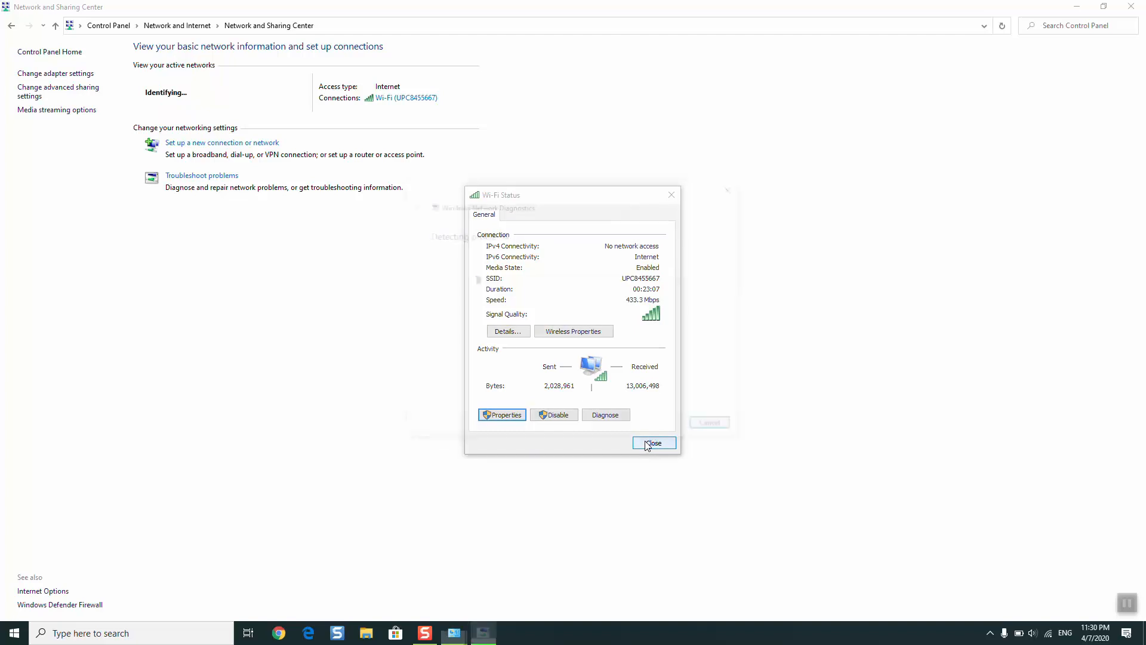
{"action": "left_click", "coordinate": [605, 414]}
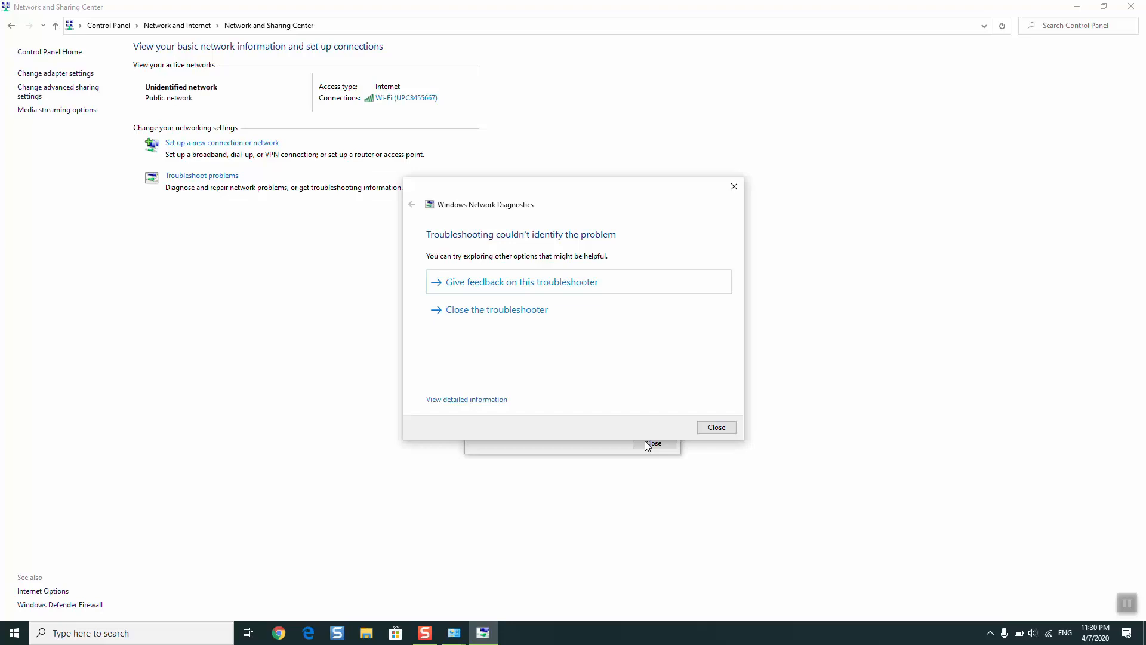
{"action": "mouse_move", "coordinate": [565, 390]}
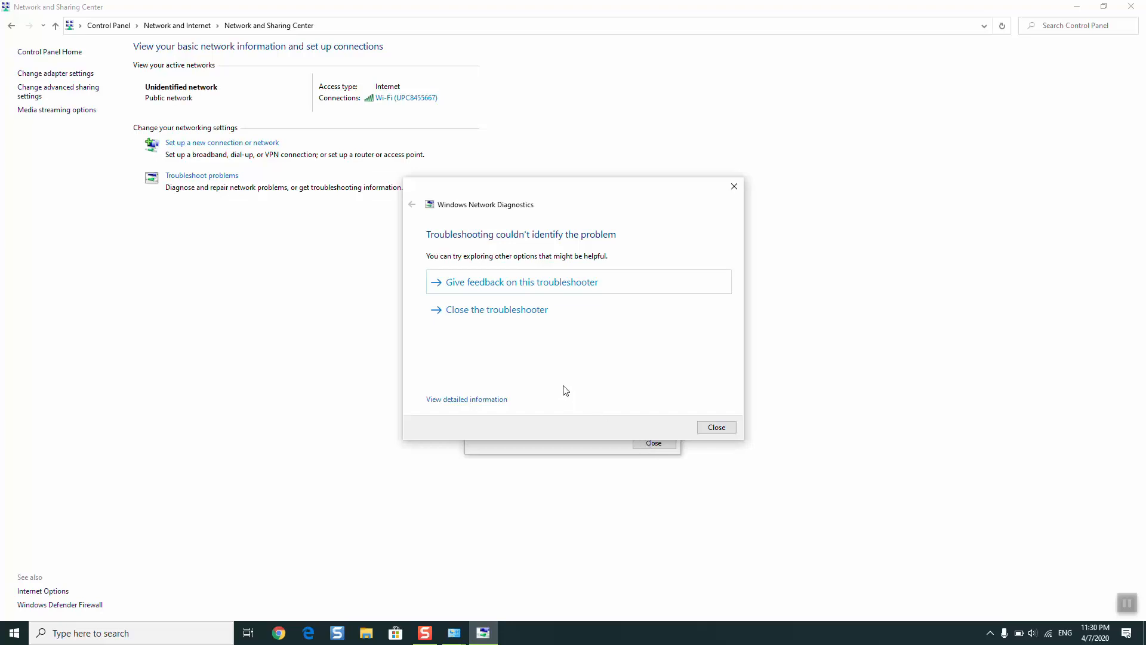
{"action": "mouse_move", "coordinate": [473, 296]}
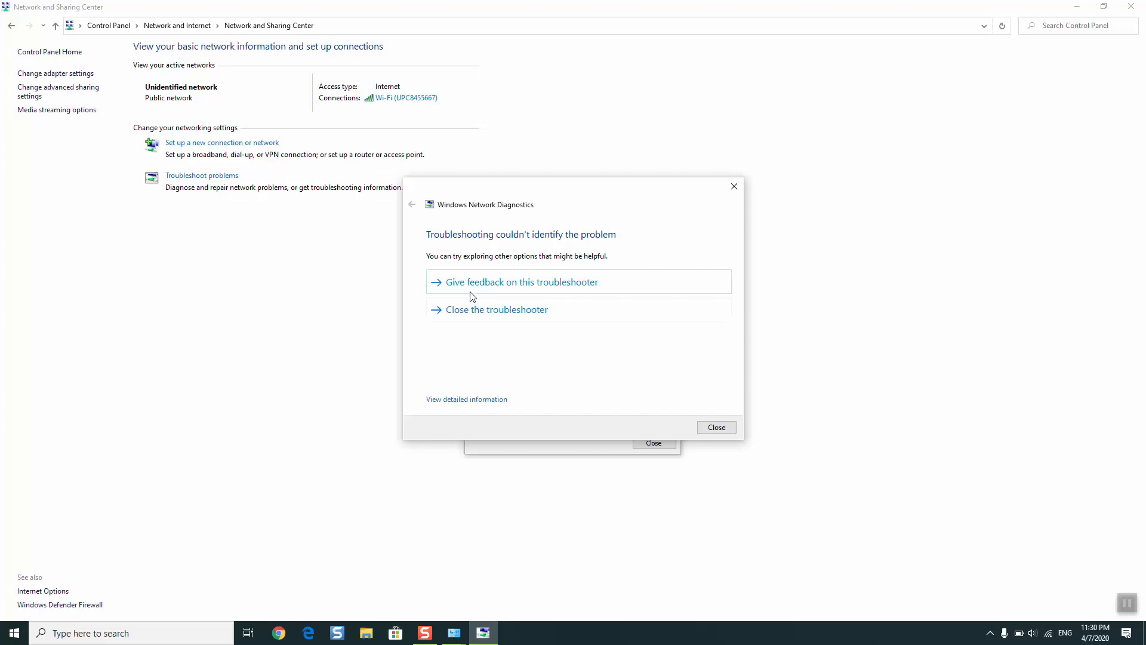
{"action": "mouse_move", "coordinate": [509, 248]}
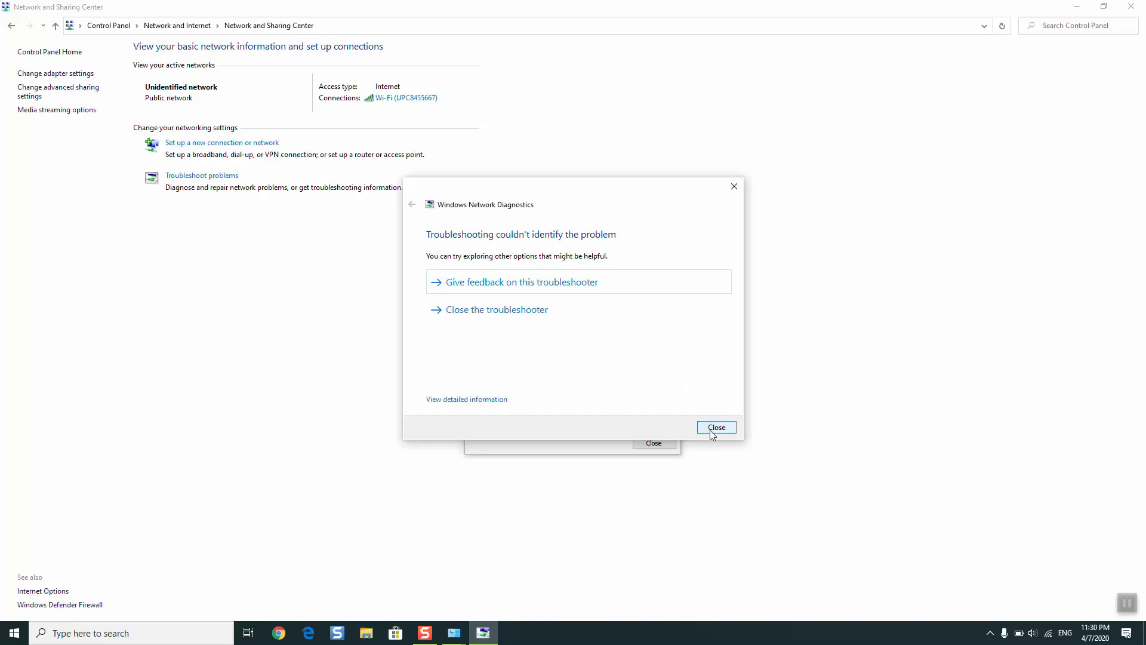
{"action": "left_click", "coordinate": [715, 426]}
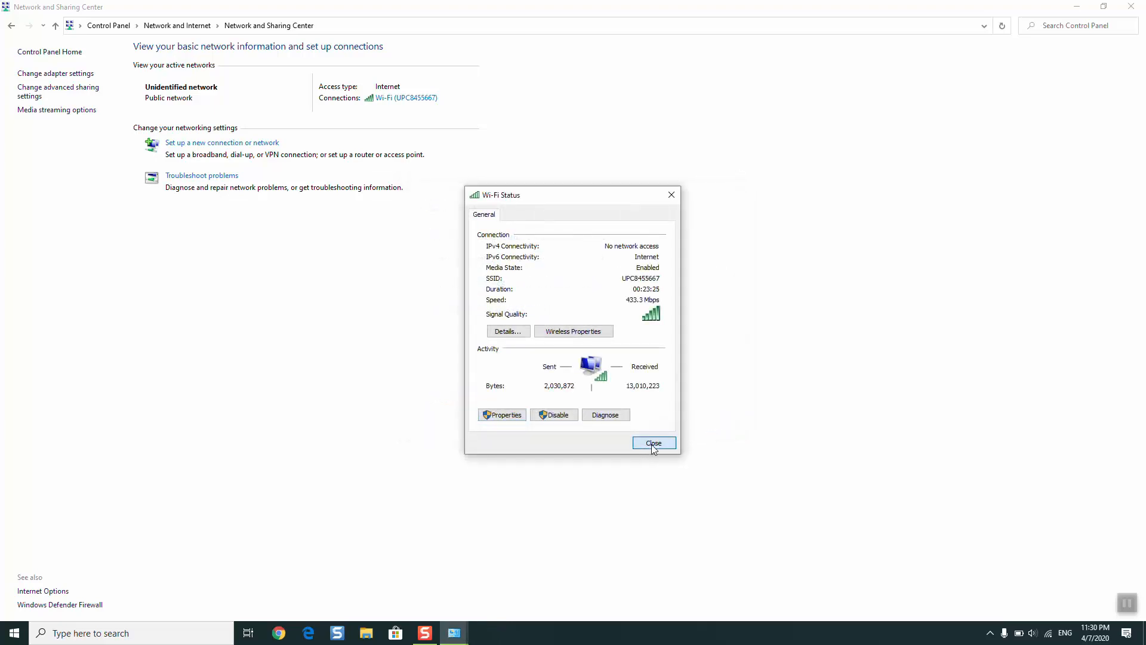
{"action": "left_click", "coordinate": [653, 443]}
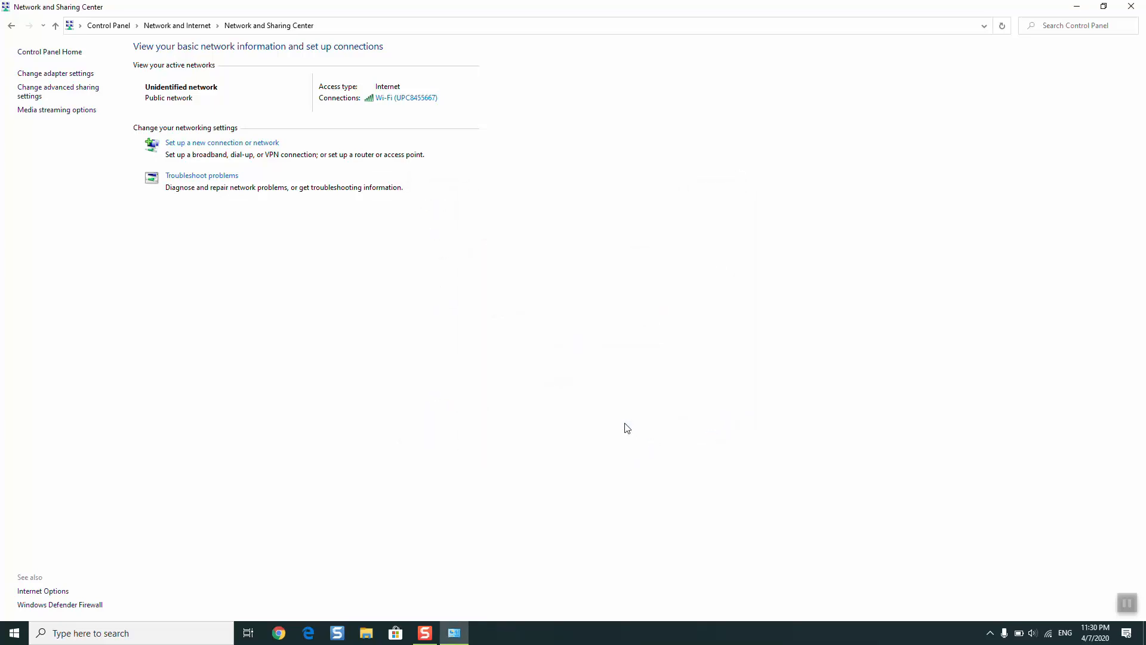
{"action": "mouse_move", "coordinate": [404, 97]}
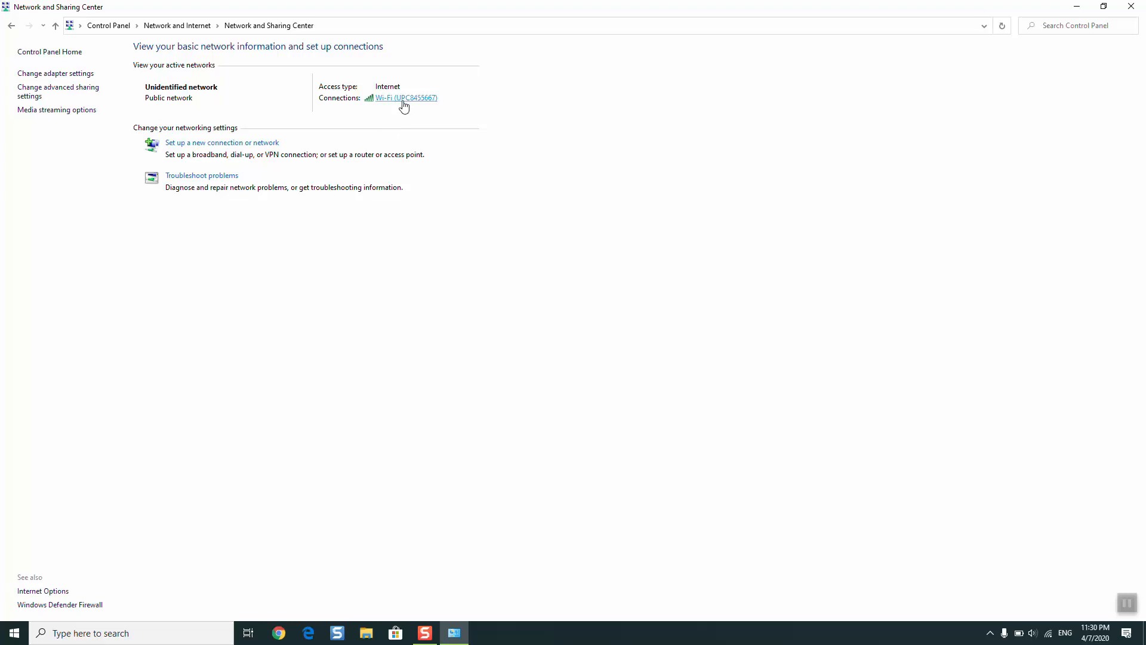
Step: Reopen the Wi-Fi connection's Properties and tick Internet Protocol Version 6 (TCP/IPv6)
{"action": "left_click", "coordinate": [404, 97]}
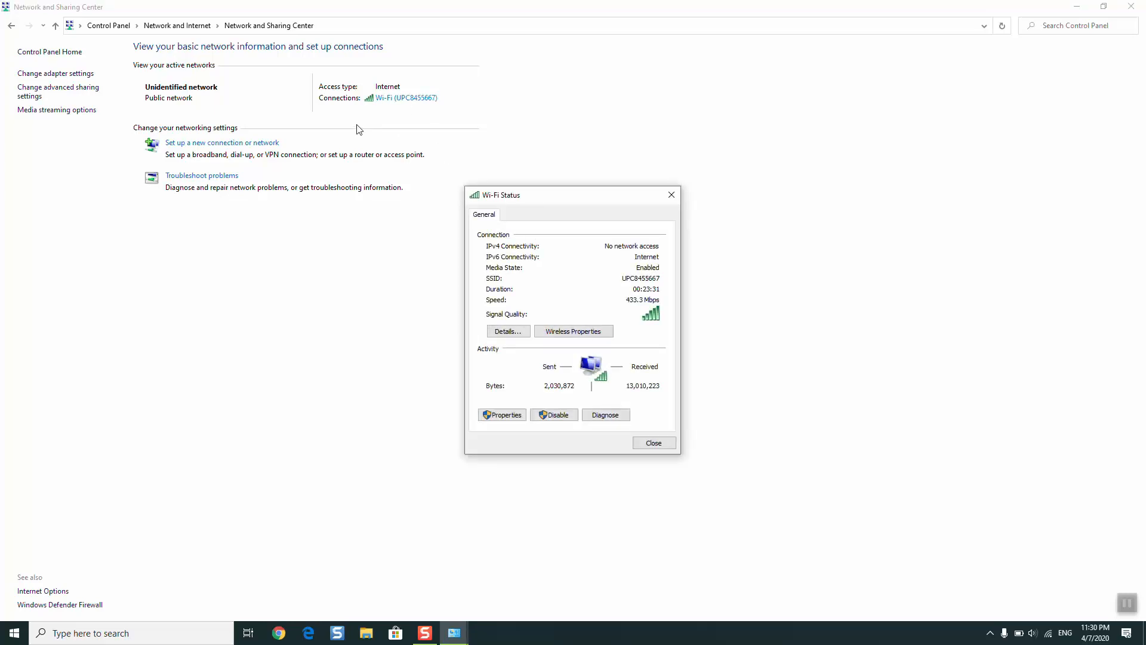
{"action": "mouse_move", "coordinate": [400, 117]}
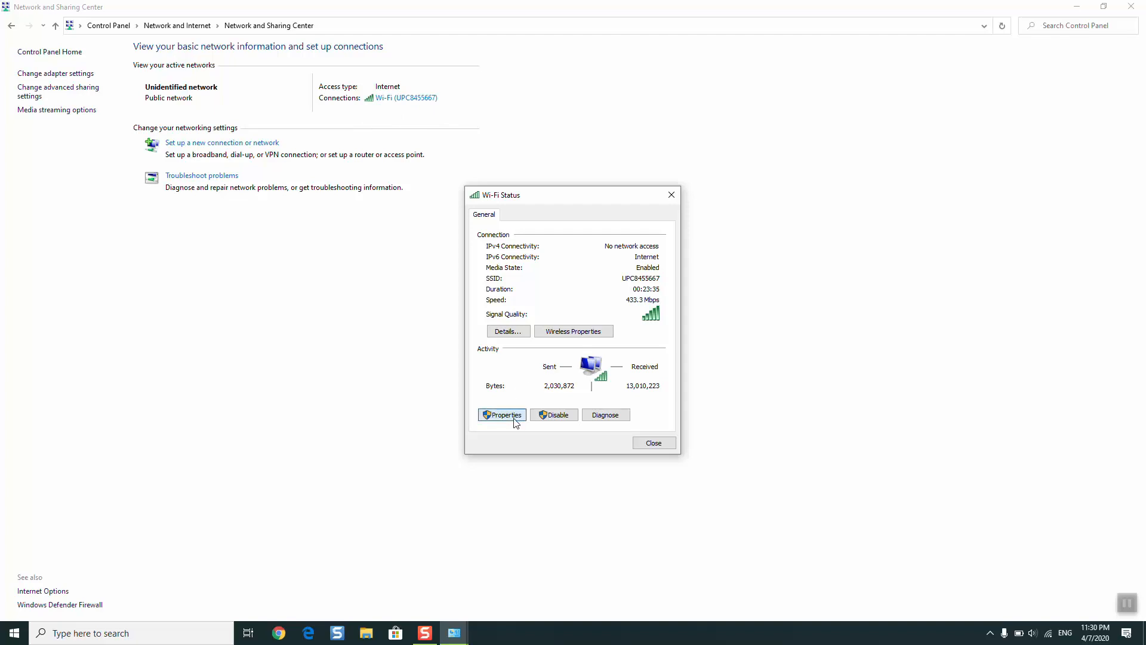
{"action": "left_click", "coordinate": [502, 414]}
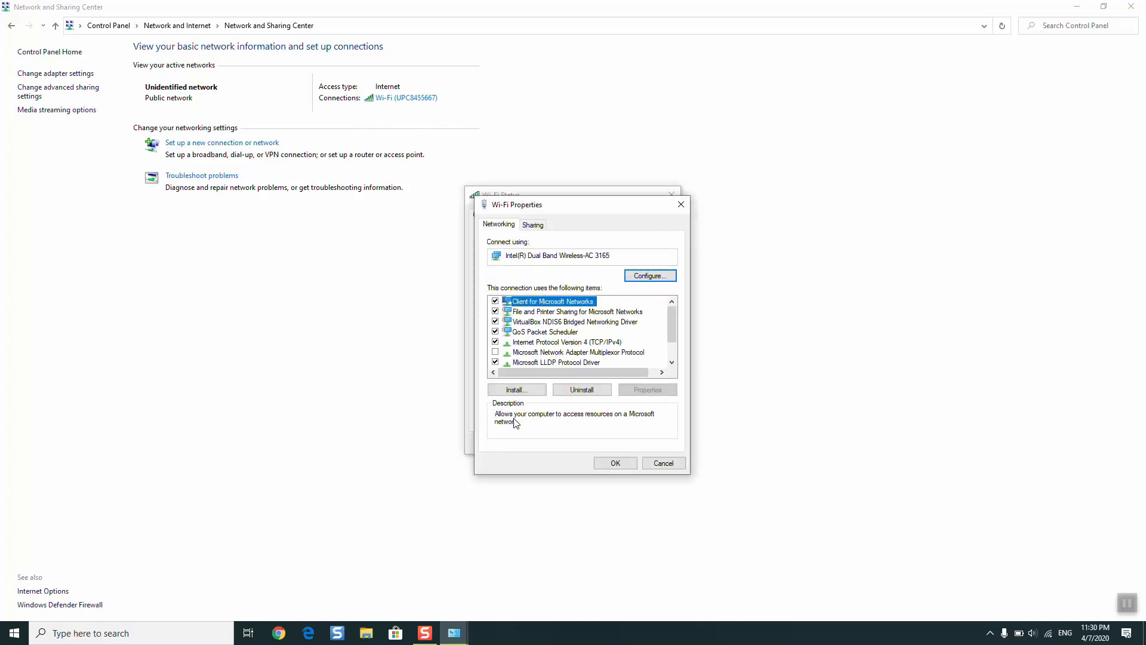
{"action": "mouse_move", "coordinate": [547, 413]}
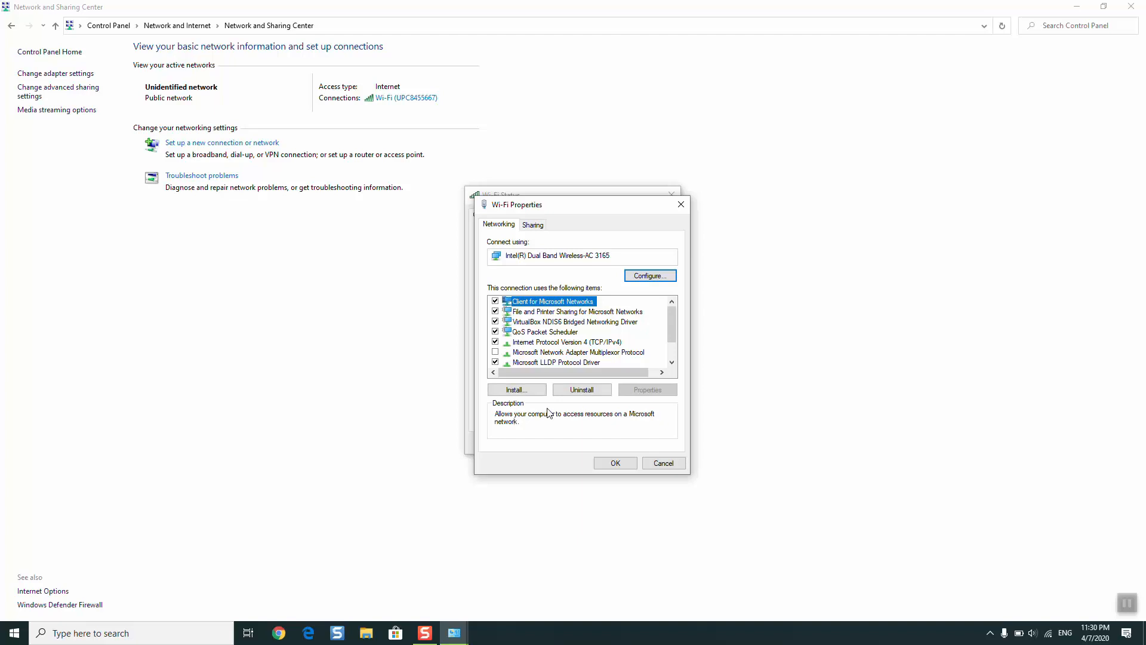
{"action": "left_click", "coordinate": [557, 361]}
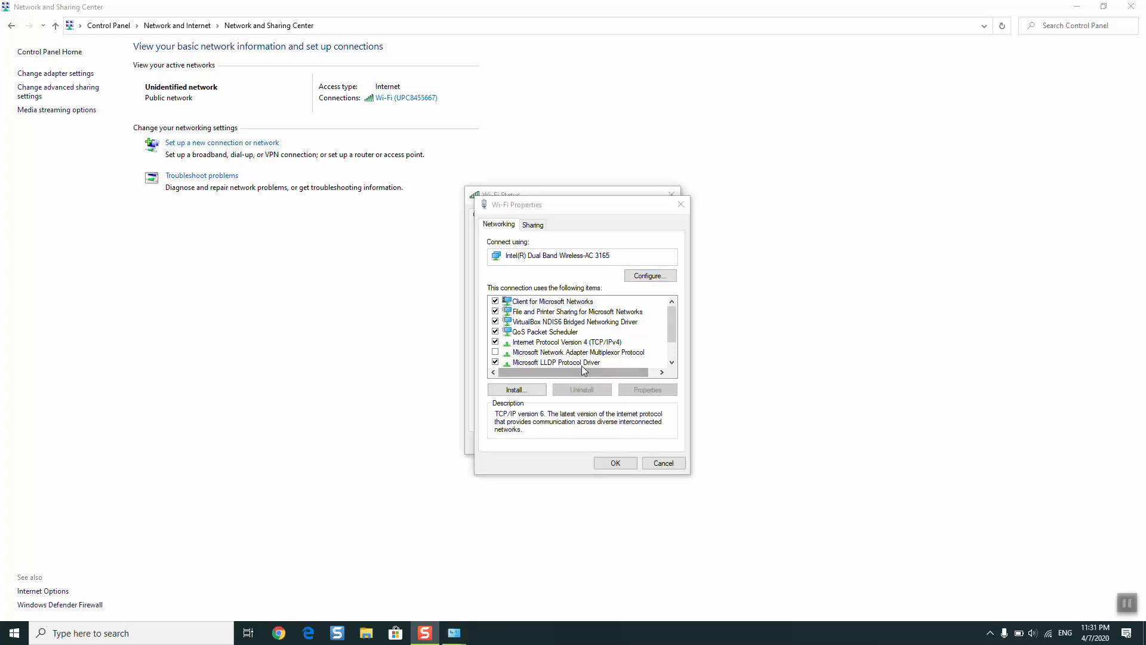
{"action": "left_click", "coordinate": [578, 351]}
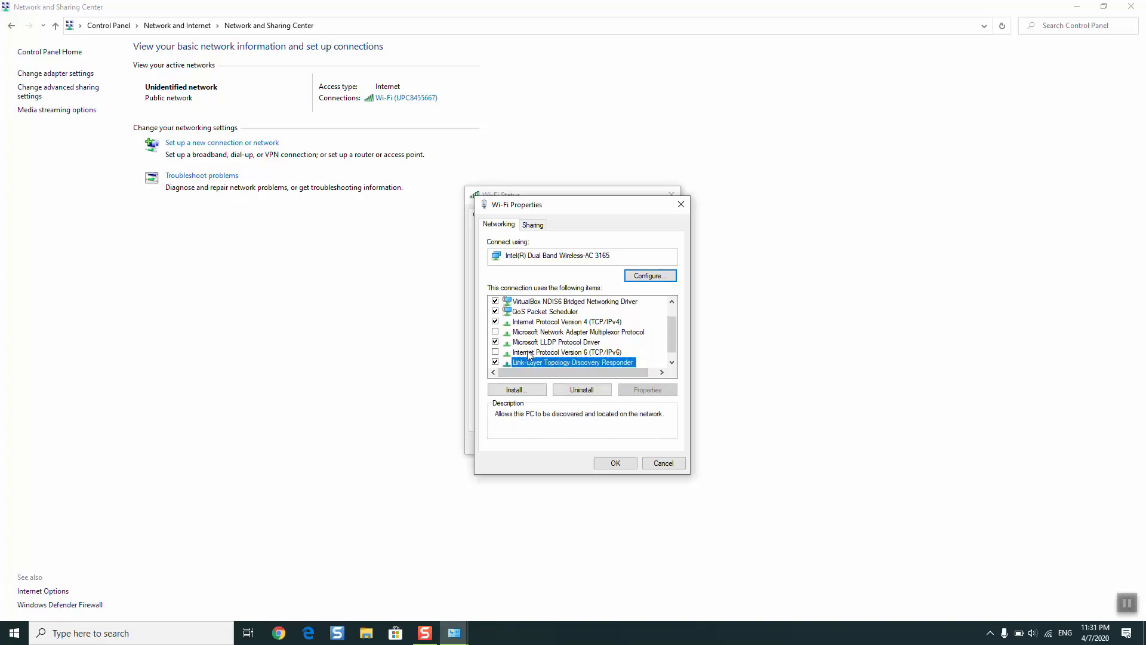
{"action": "left_click", "coordinate": [566, 351]}
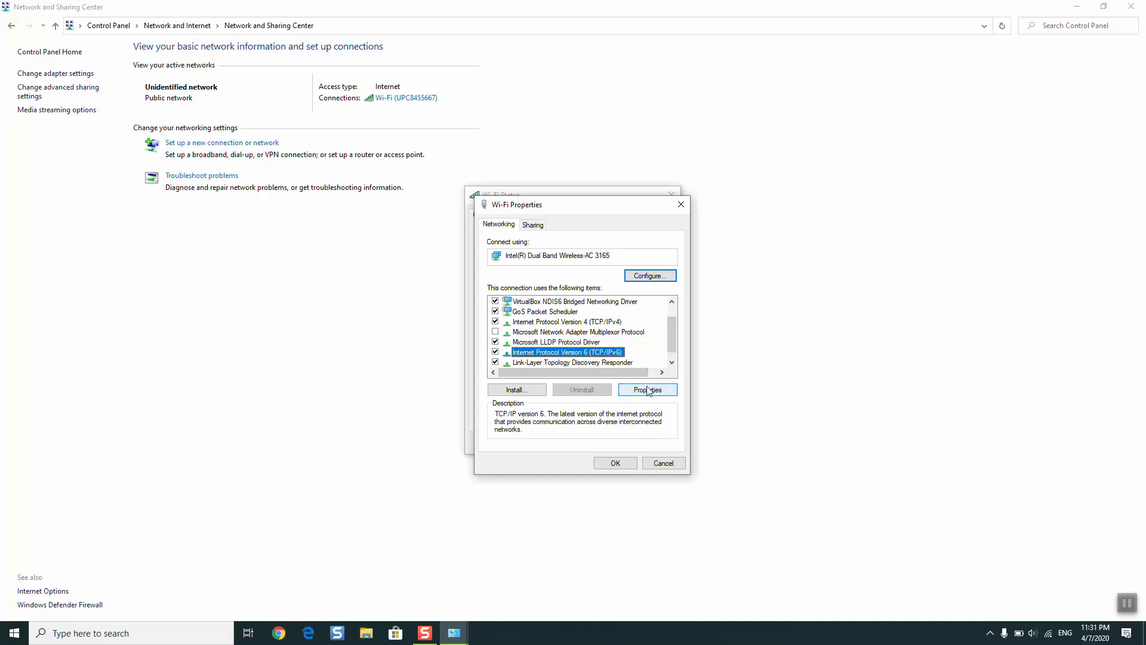
Step: Set Wi-Fi IPv6 to obtain both address and DNS servers automatically, then close Wi-Fi Status
{"action": "left_click", "coordinate": [646, 389]}
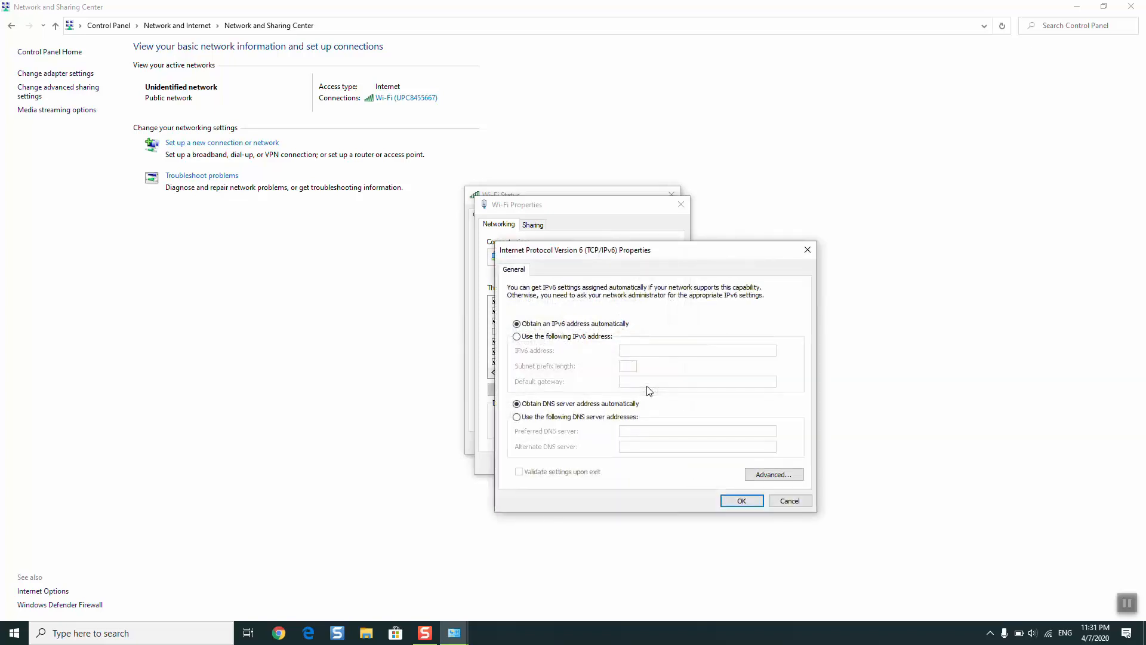
{"action": "mouse_move", "coordinate": [580, 354]}
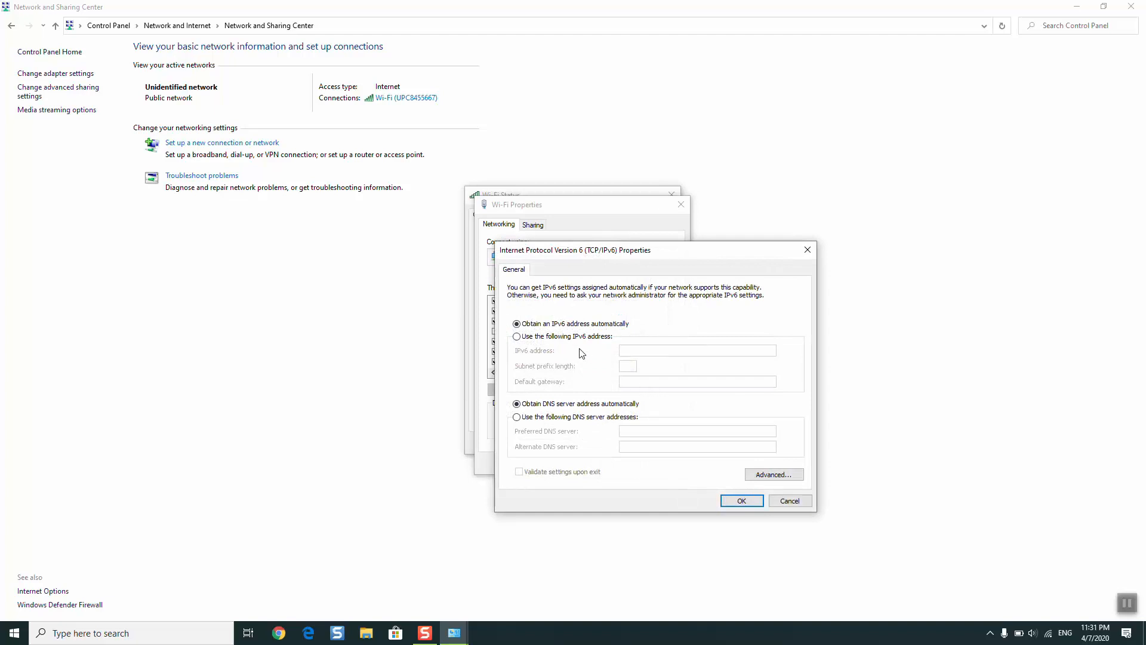
{"action": "mouse_move", "coordinate": [599, 334]}
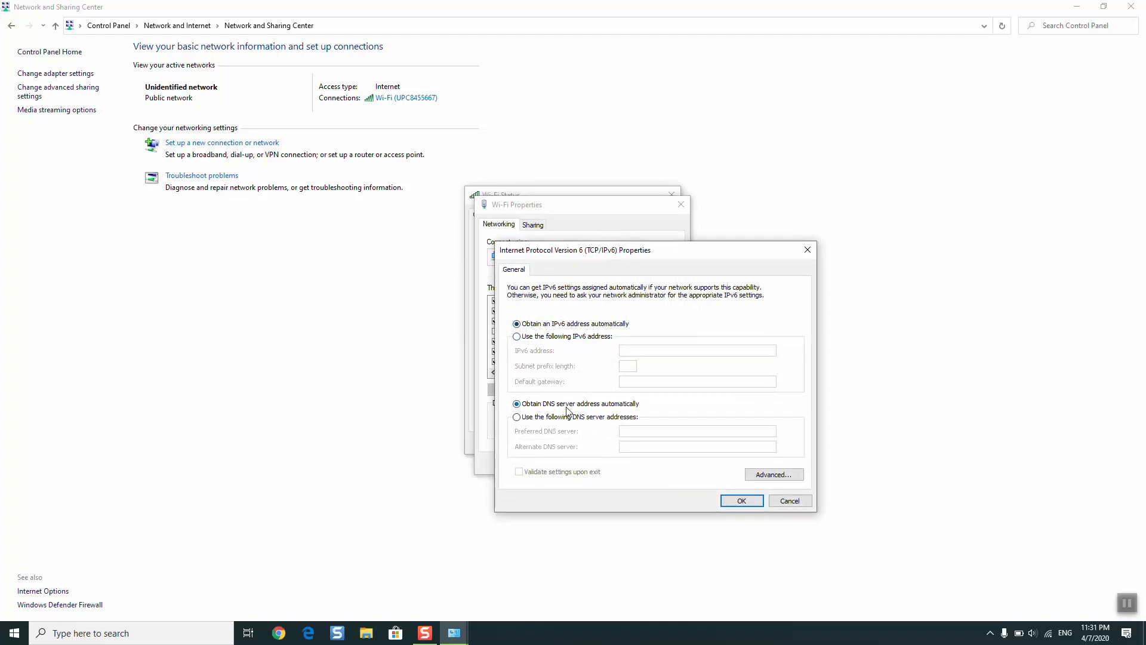
{"action": "mouse_move", "coordinate": [690, 469]}
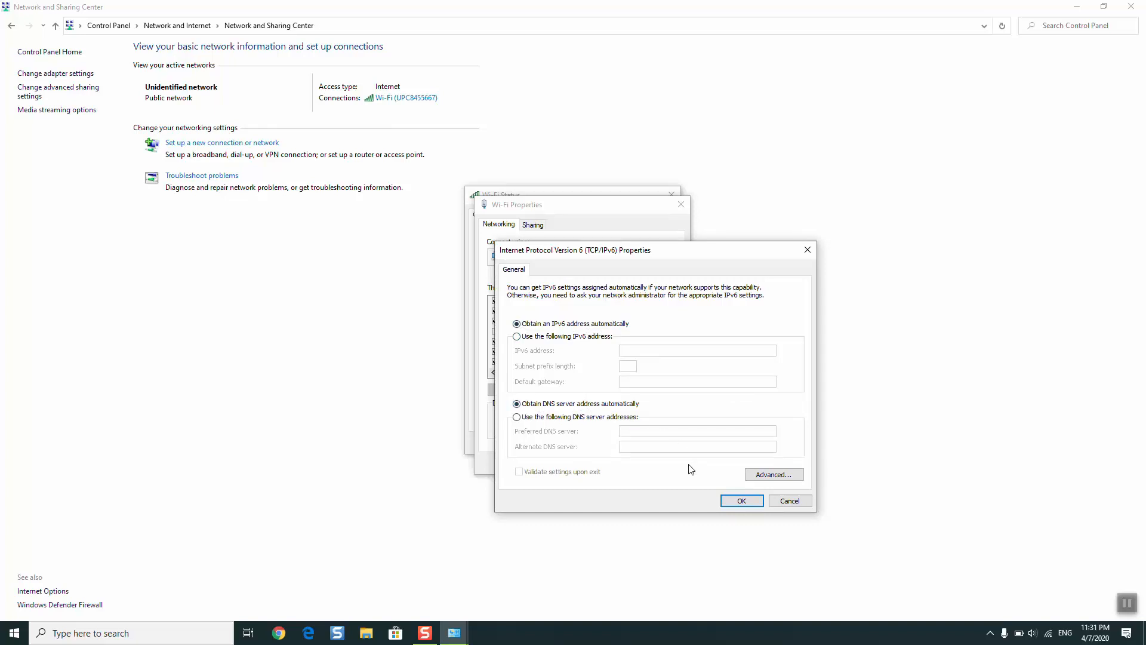
{"action": "left_click", "coordinate": [517, 417]}
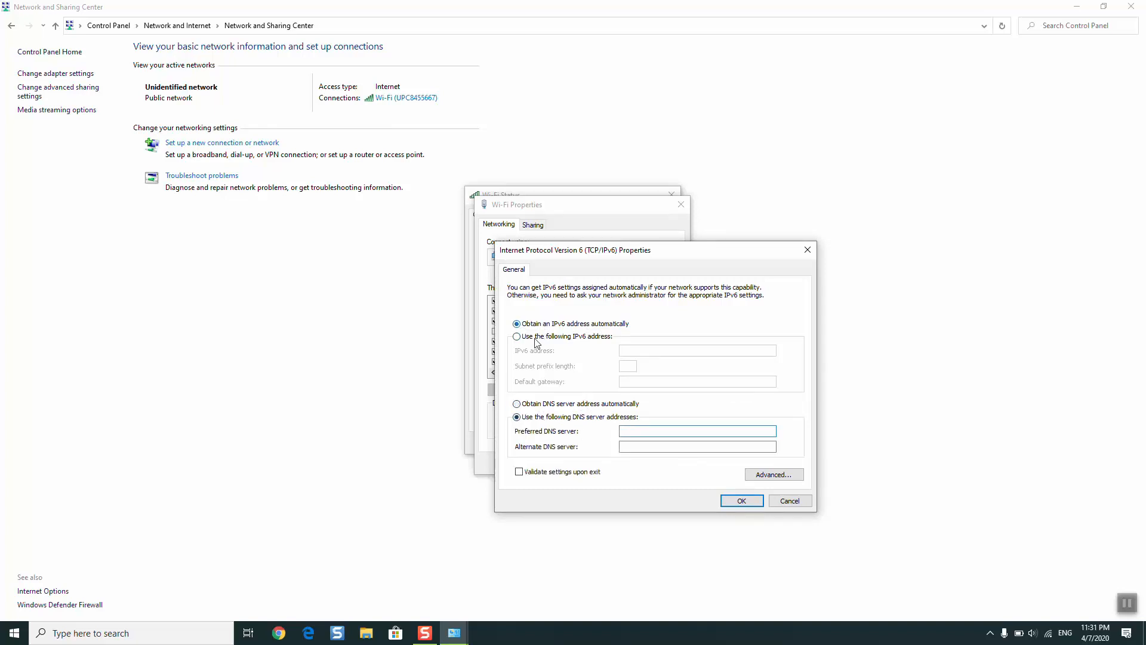
{"action": "left_click", "coordinate": [517, 336]}
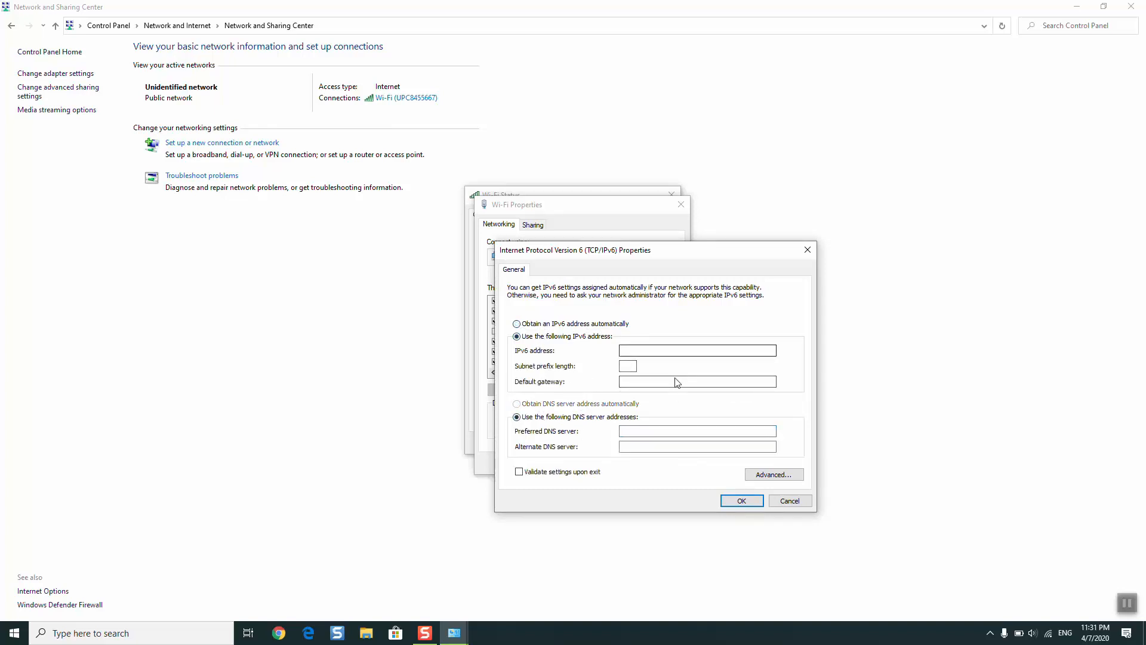
{"action": "left_click", "coordinate": [516, 323]}
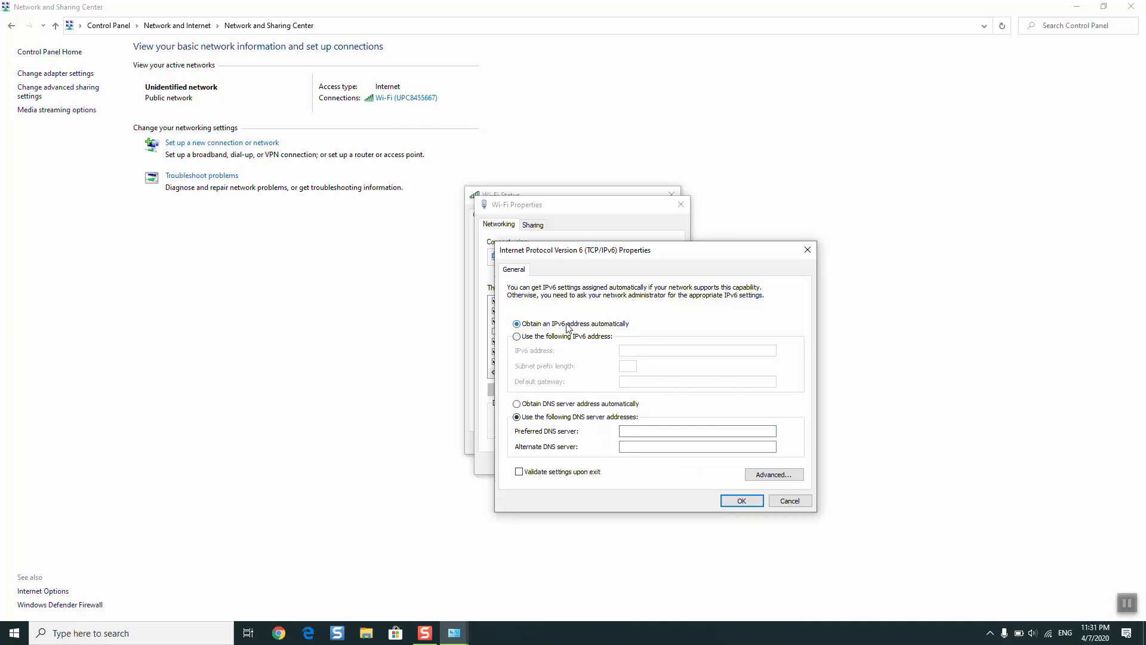
{"action": "left_click", "coordinate": [515, 403]}
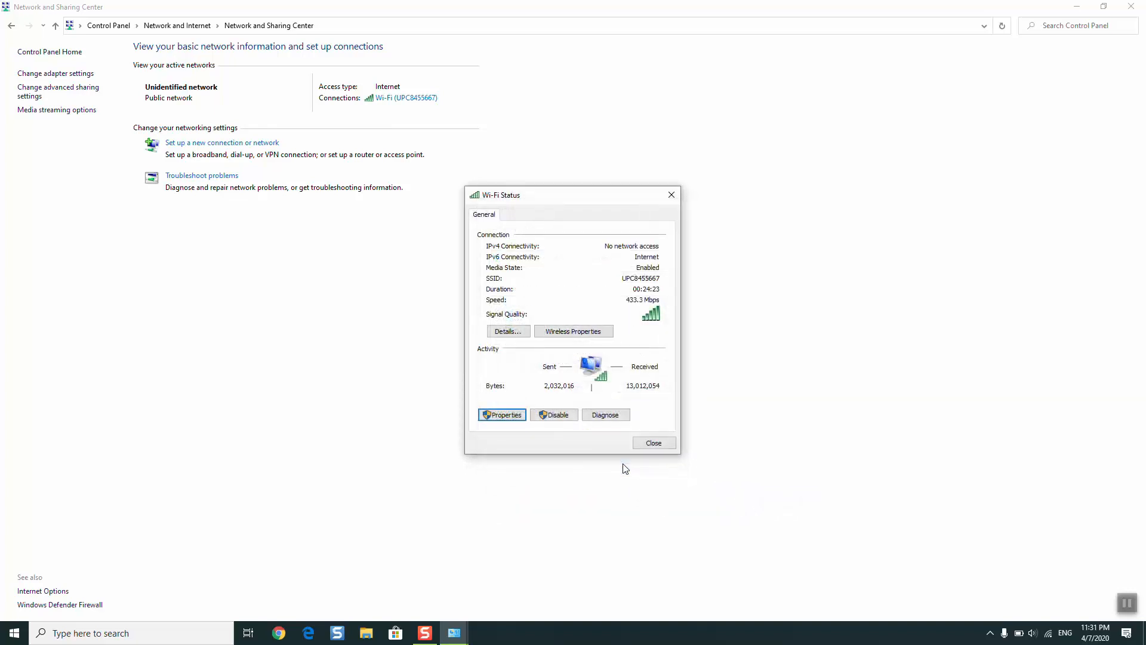
{"action": "left_click", "coordinate": [652, 442]}
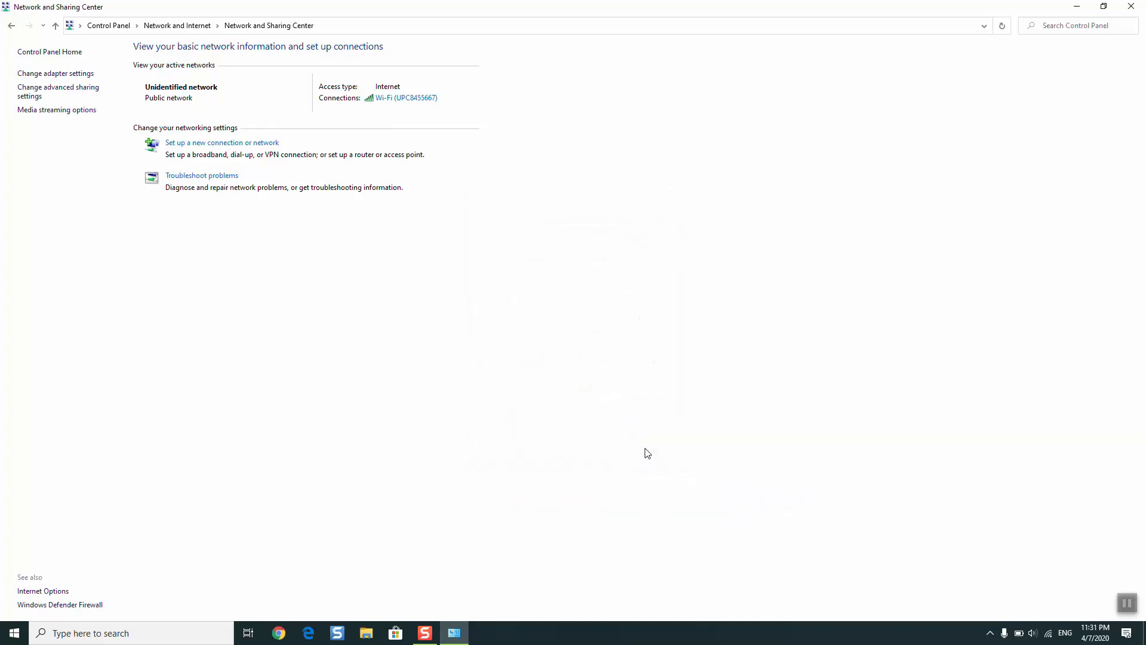